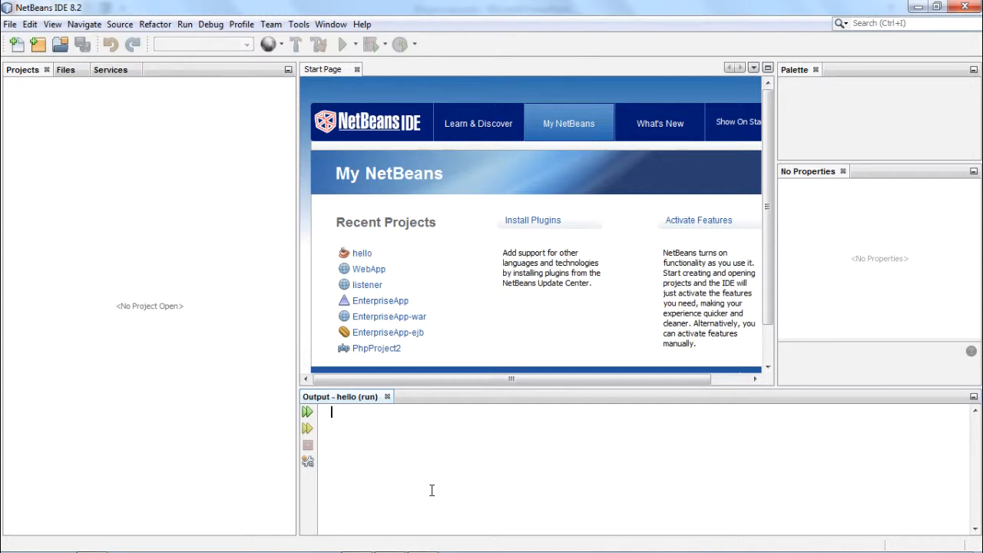
mouse_move(142, 275)
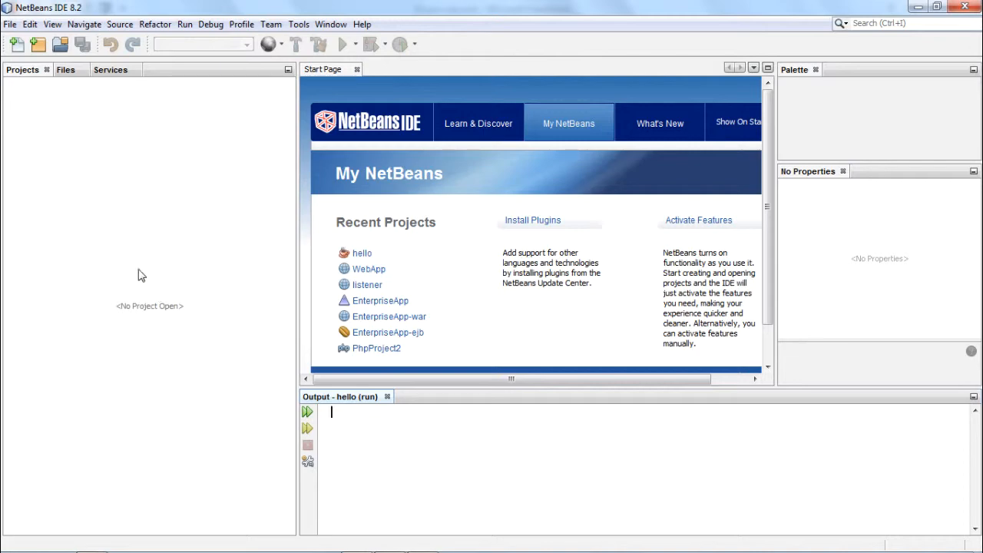
- Start a new project from the File menu and choose Java Application as its type
click(9, 25)
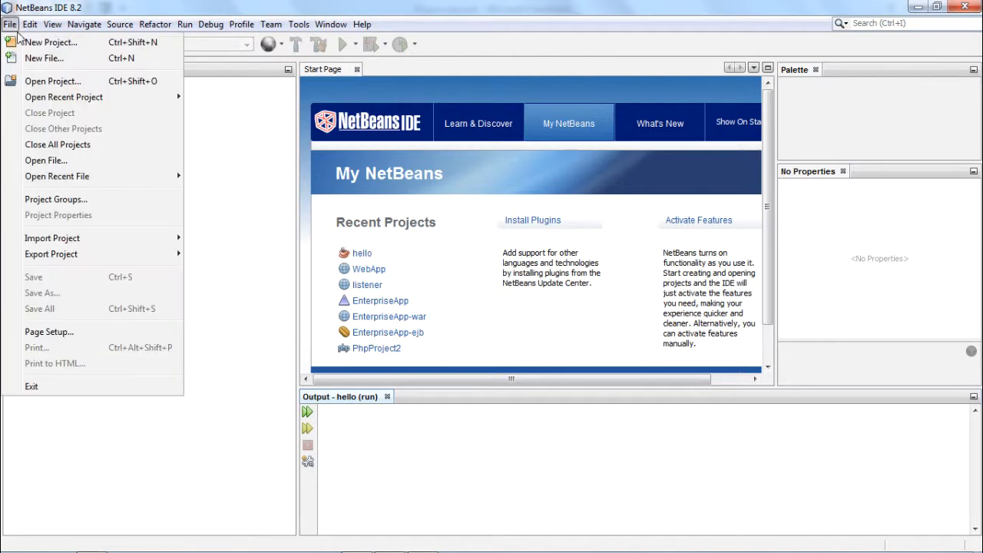
click(50, 43)
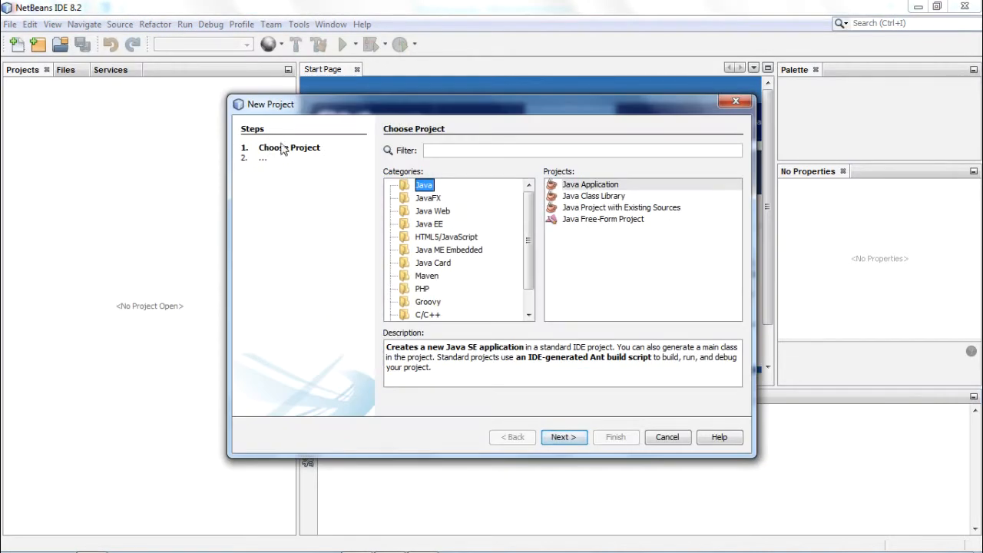
mouse_move(504, 209)
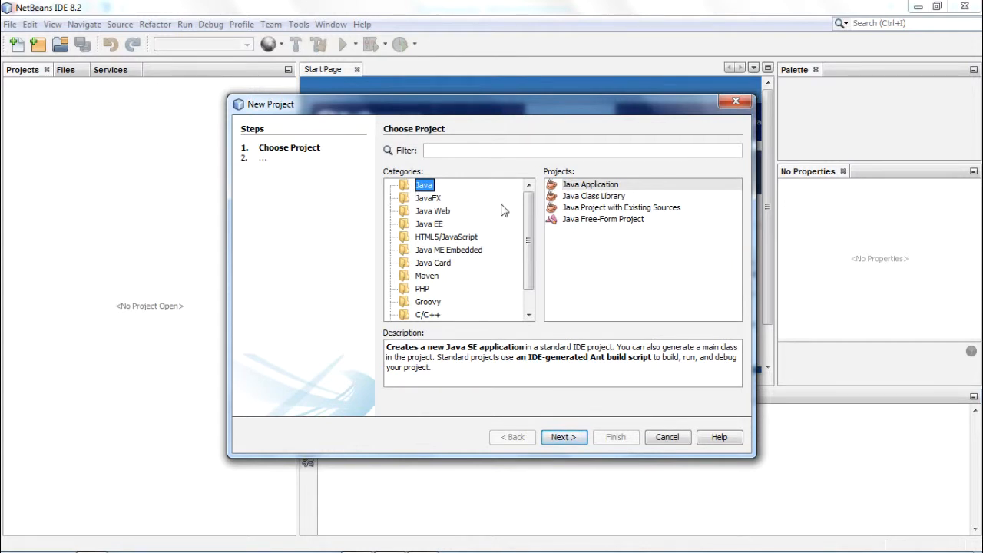
mouse_move(576, 192)
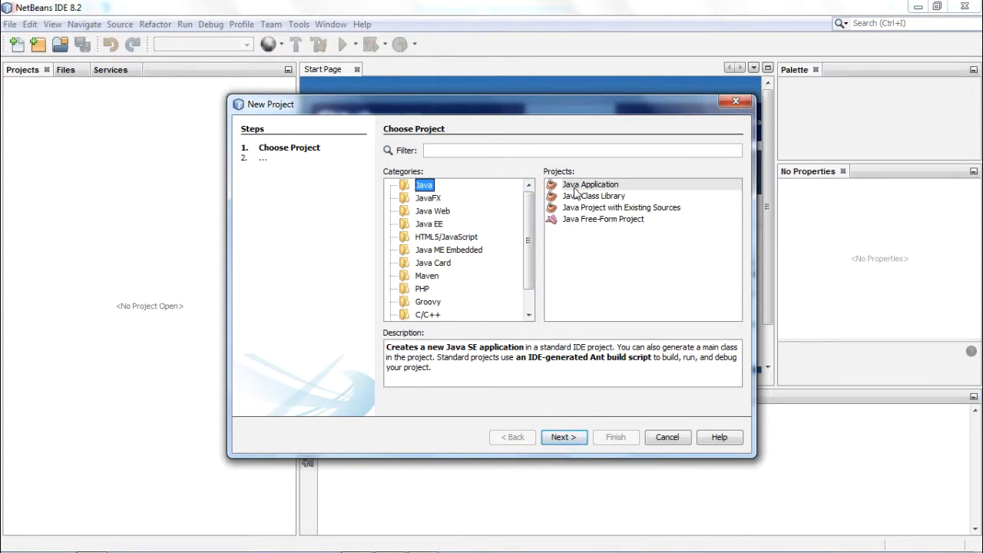
click(589, 184)
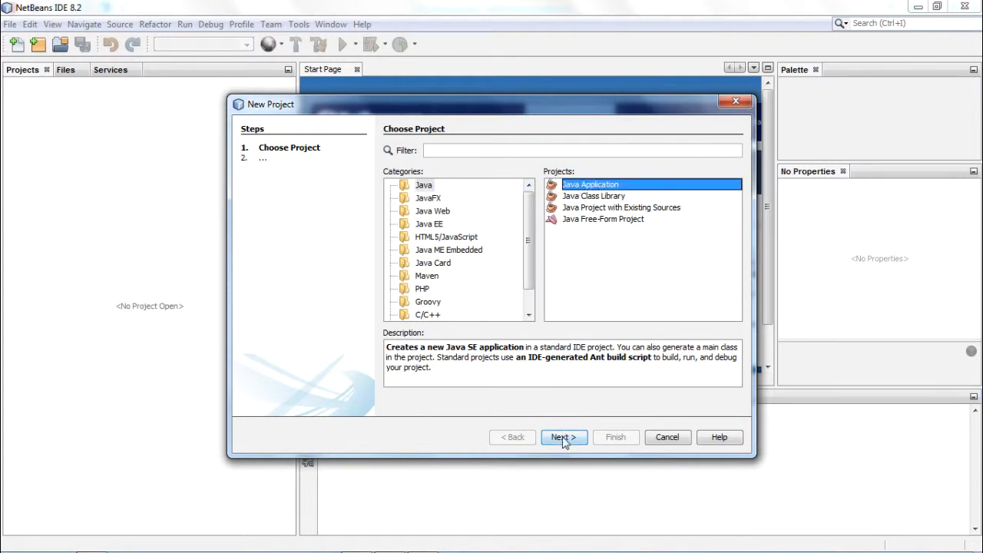
- Name the project 'rectangle' with main class rectangle.Rectangle and finish the wizard
click(564, 436)
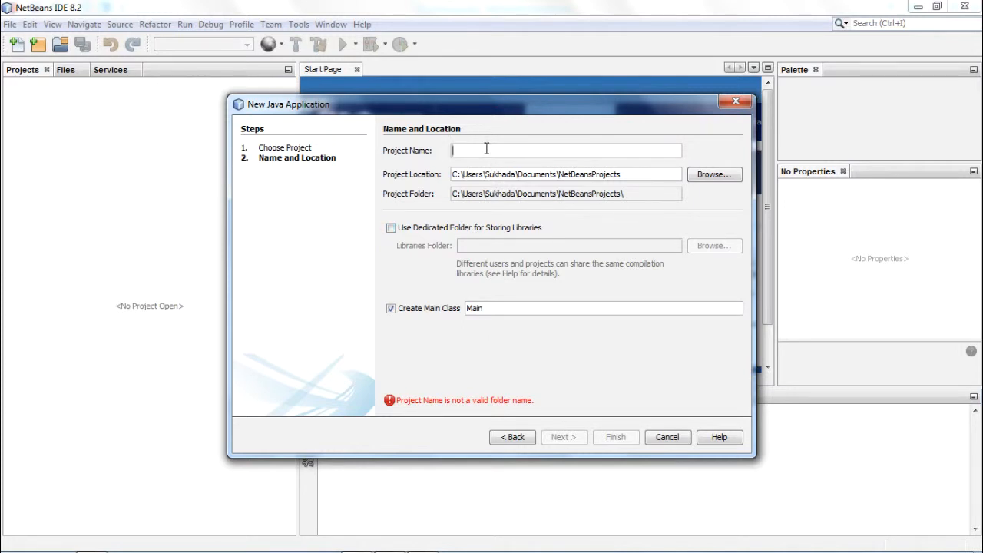
text(rd)
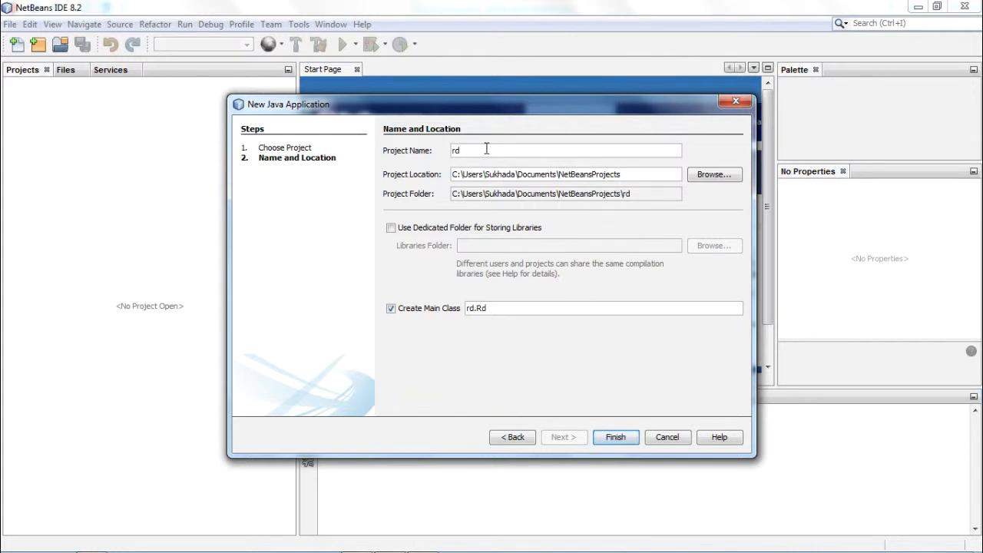
text(ectangle)
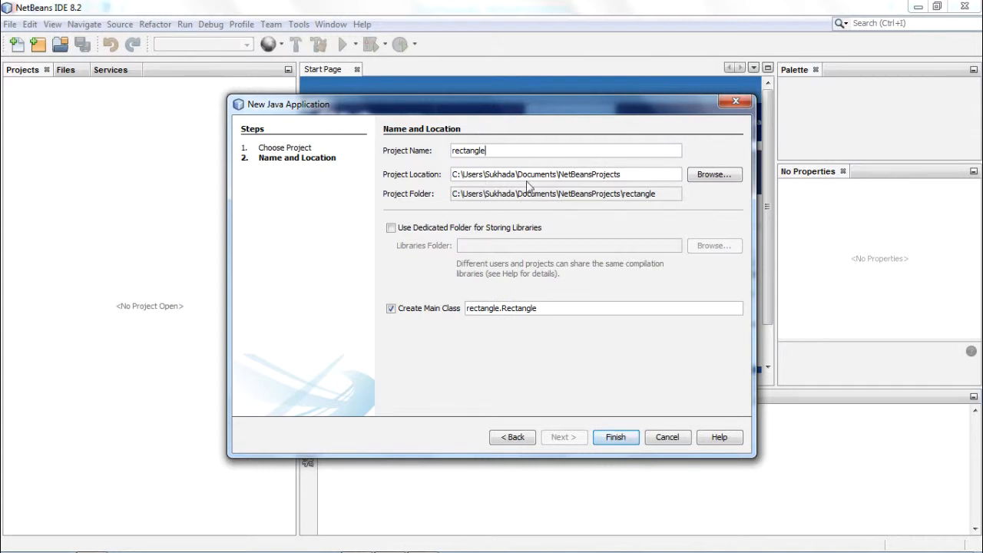
mouse_move(559, 187)
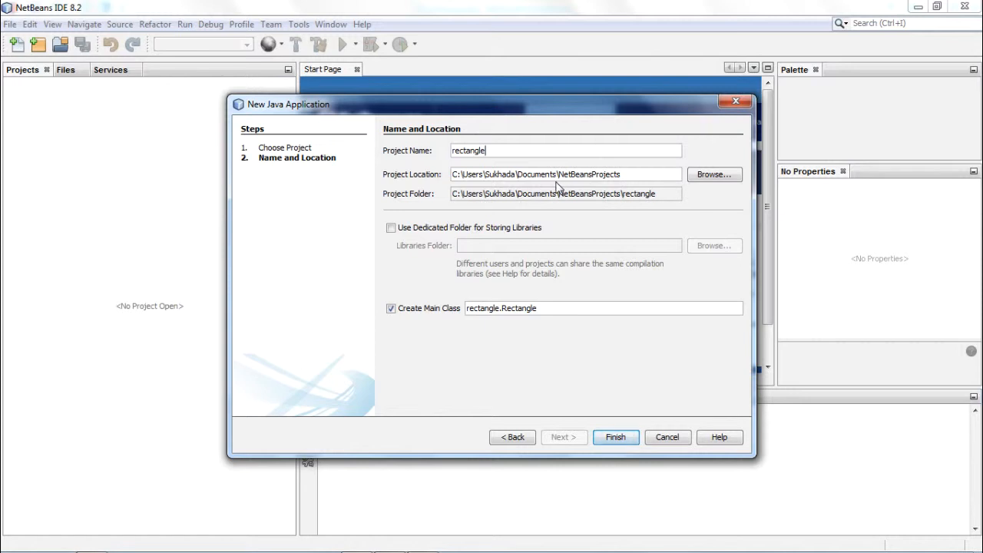
mouse_move(567, 187)
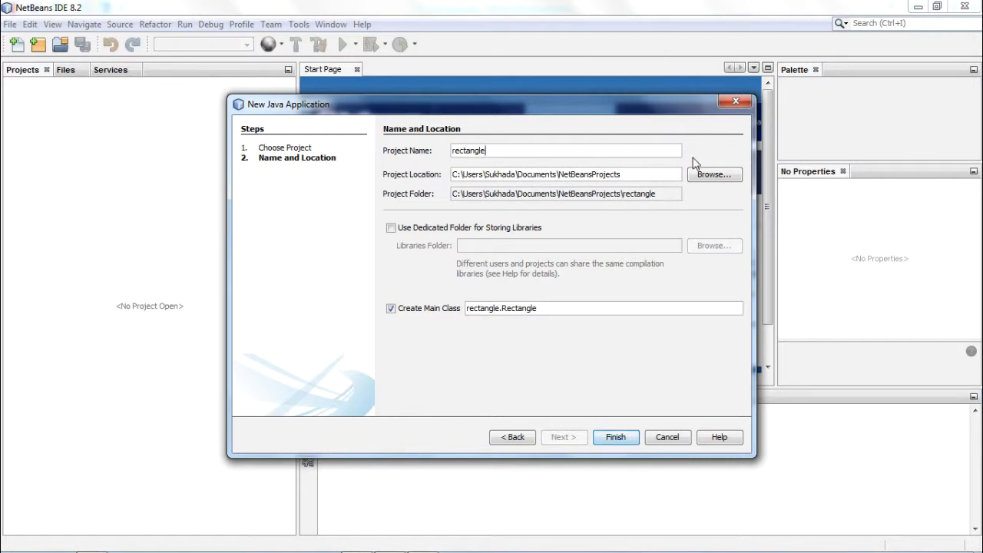
mouse_move(627, 289)
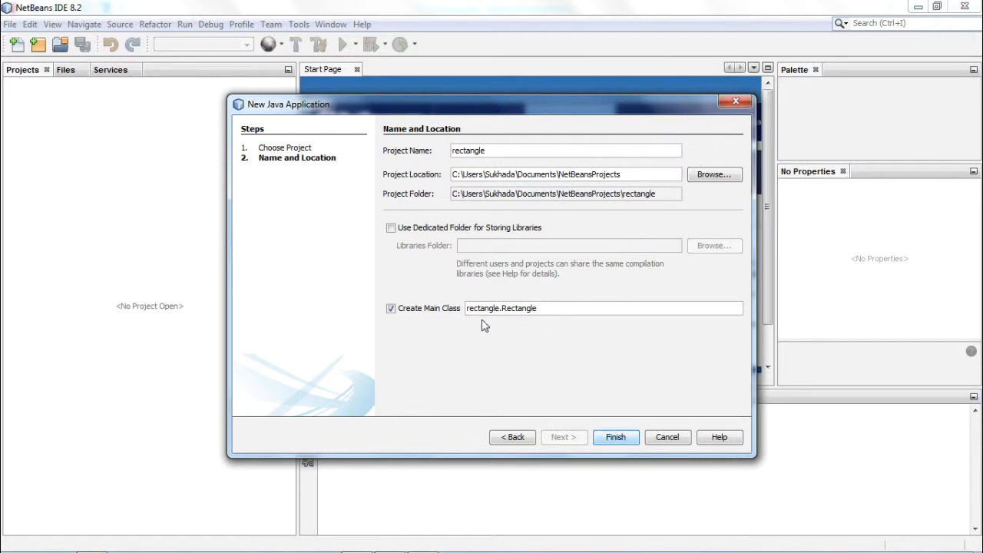
mouse_move(514, 324)
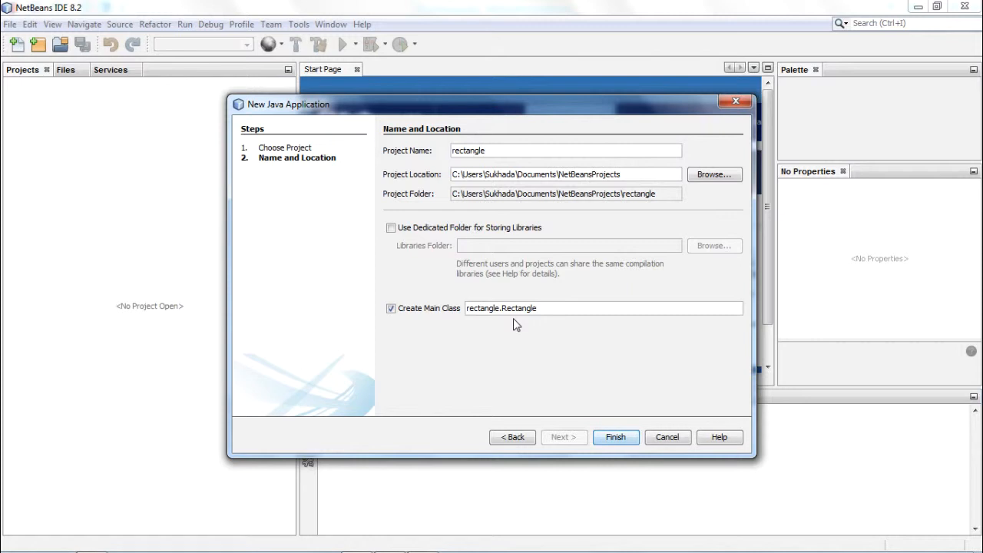
mouse_move(599, 418)
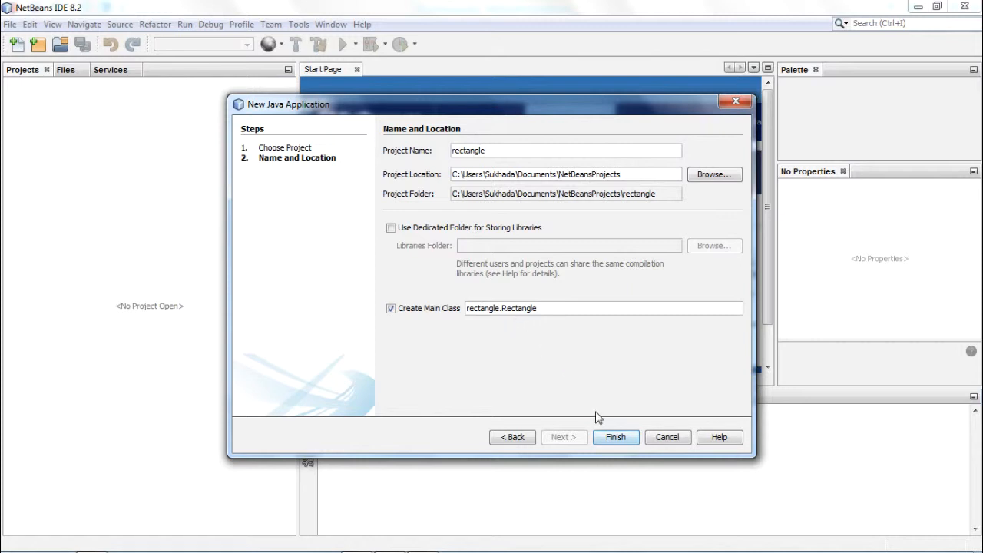
click(614, 436)
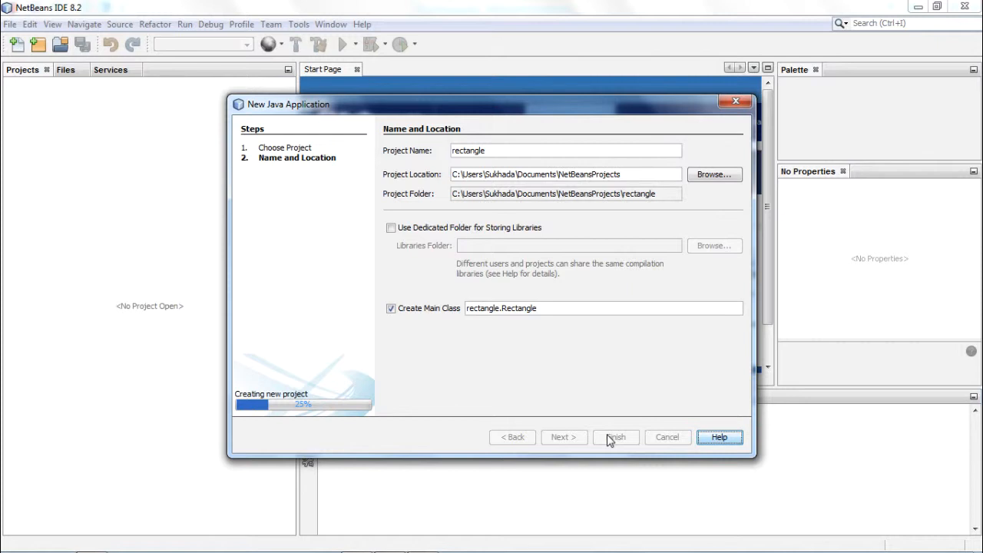
- Let the rectangle project finish creating so Rectangle.java opens in the editor
click(614, 436)
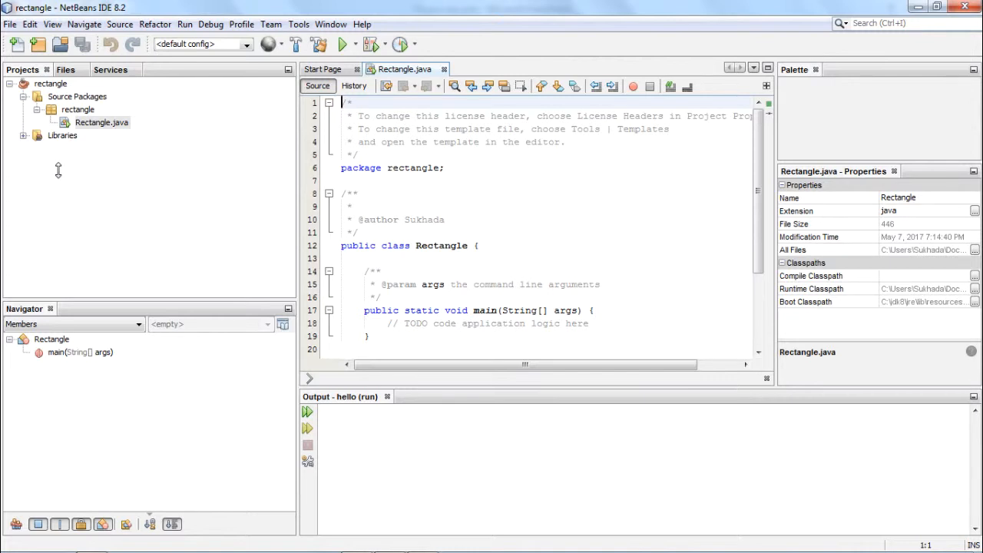
mouse_move(58, 161)
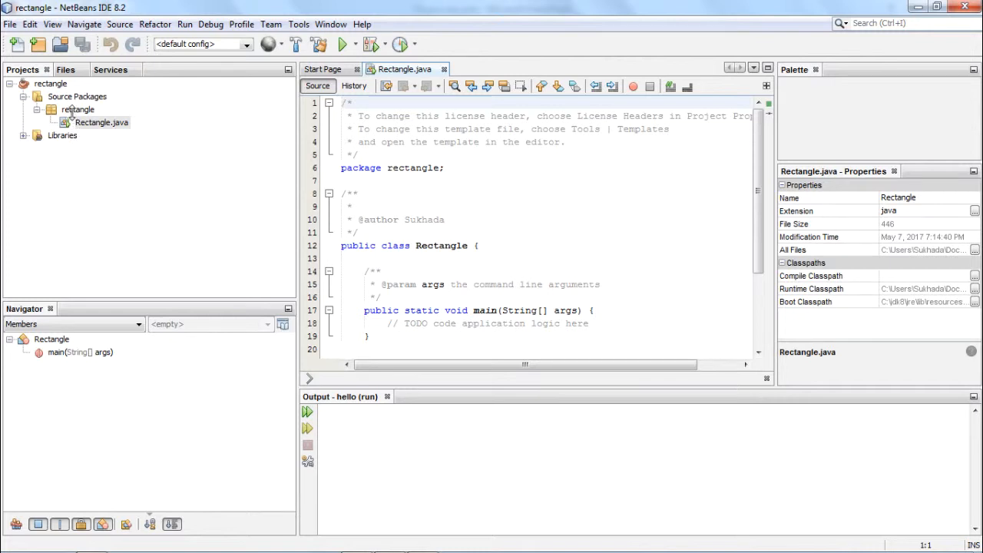
mouse_move(76, 109)
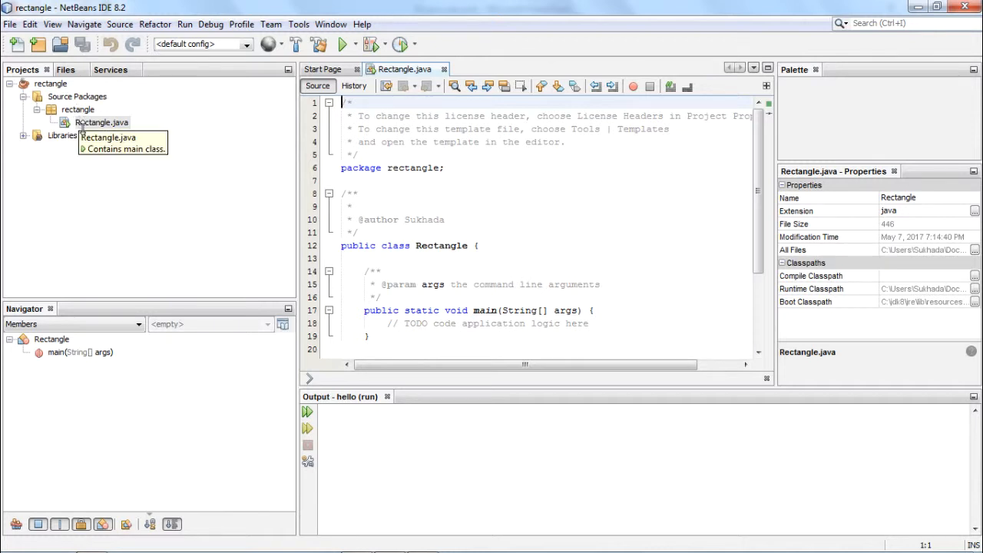
mouse_move(126, 182)
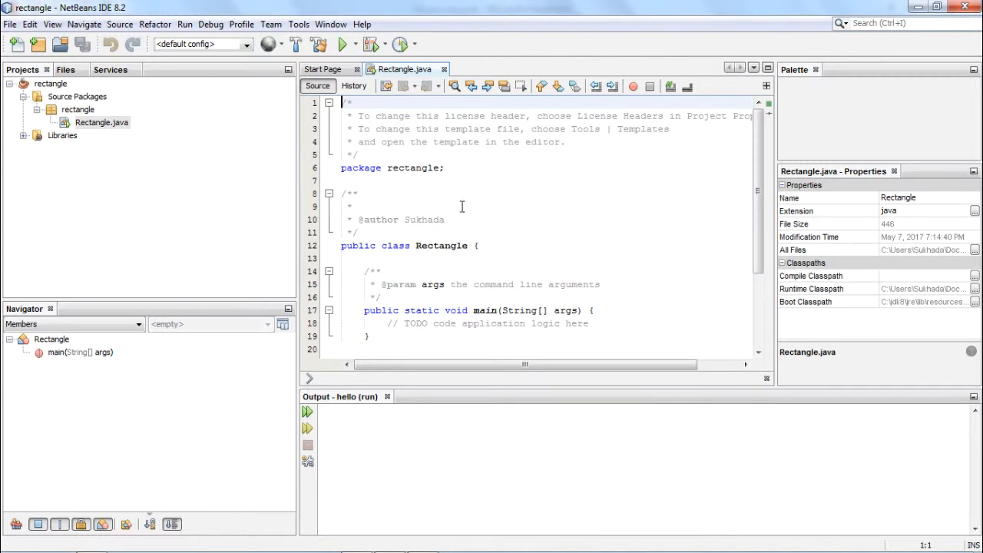
mouse_move(464, 253)
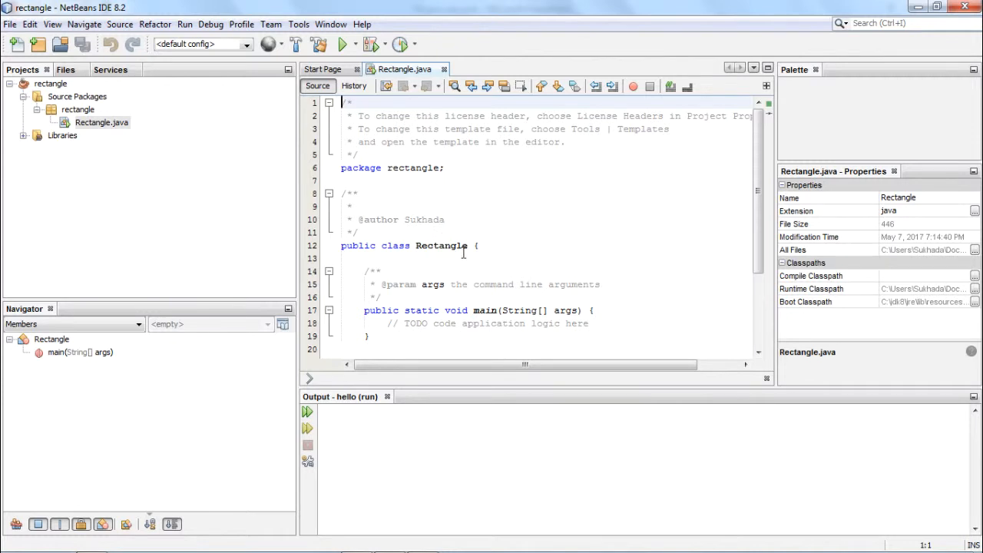
- Declare int l, b, a in main, assign l=20 and b=10, and compute a=l*b
click(590, 322)
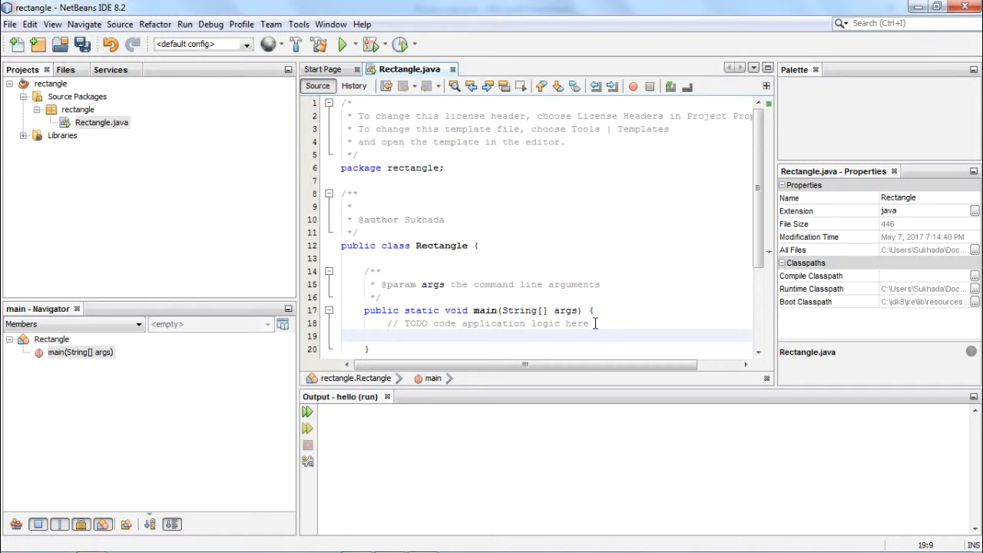
text(int)
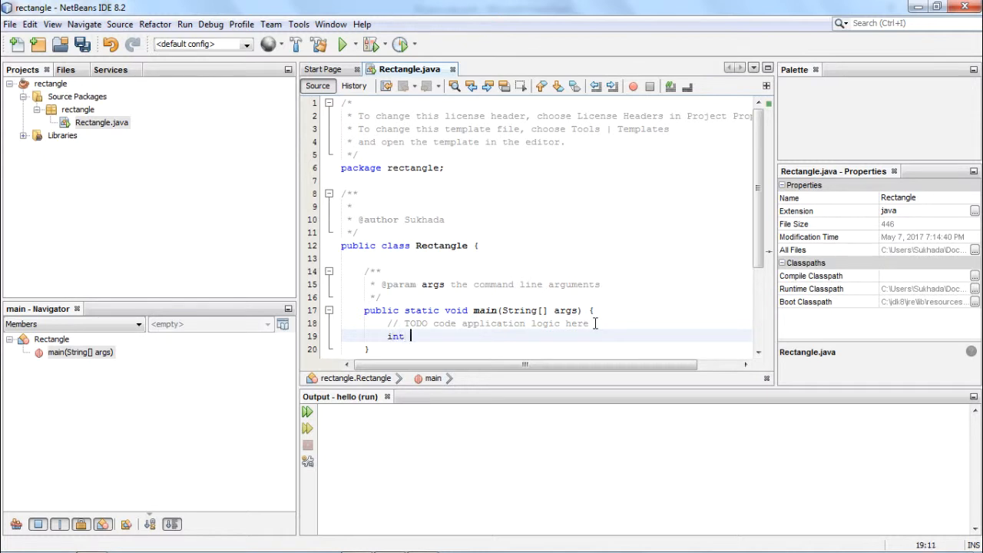
text(1,b,)
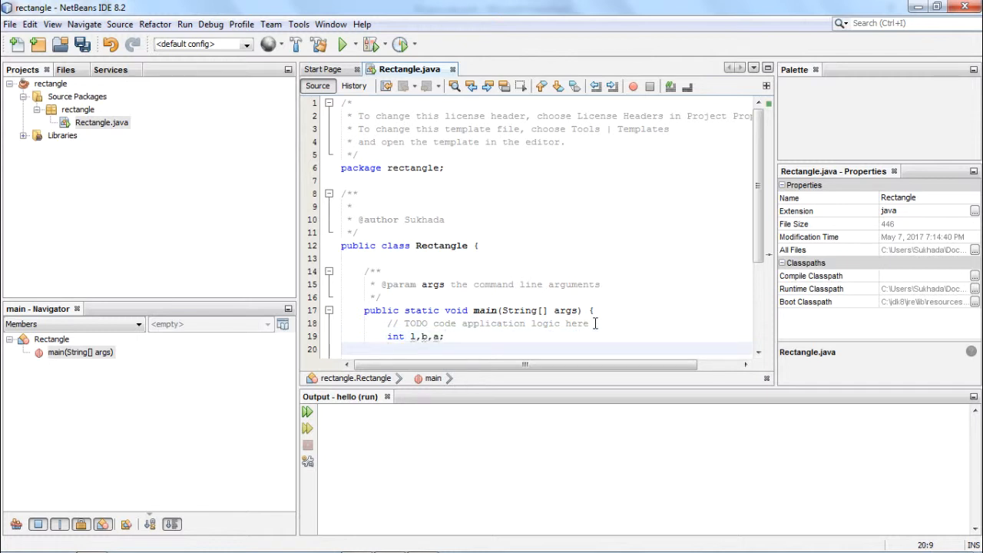
text(l)
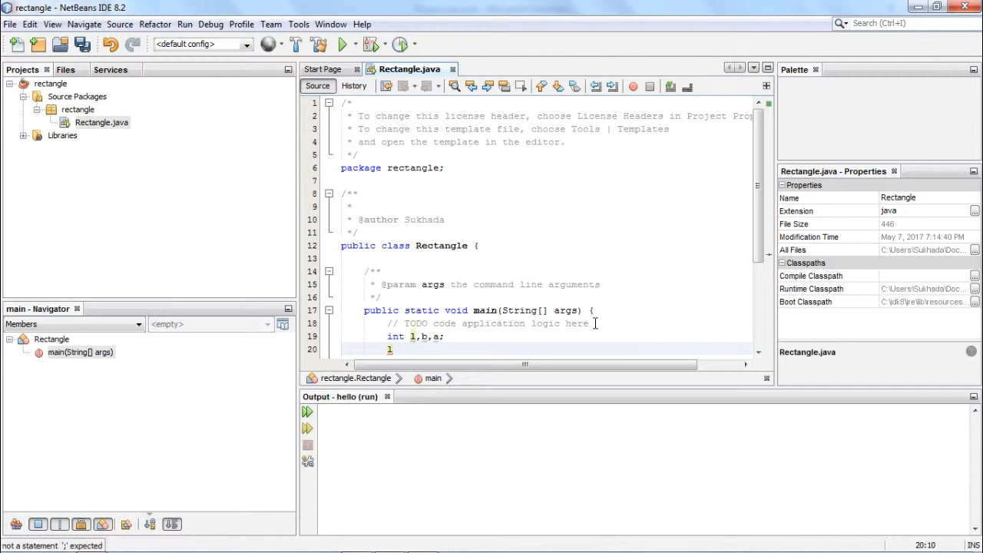
text(l=10)
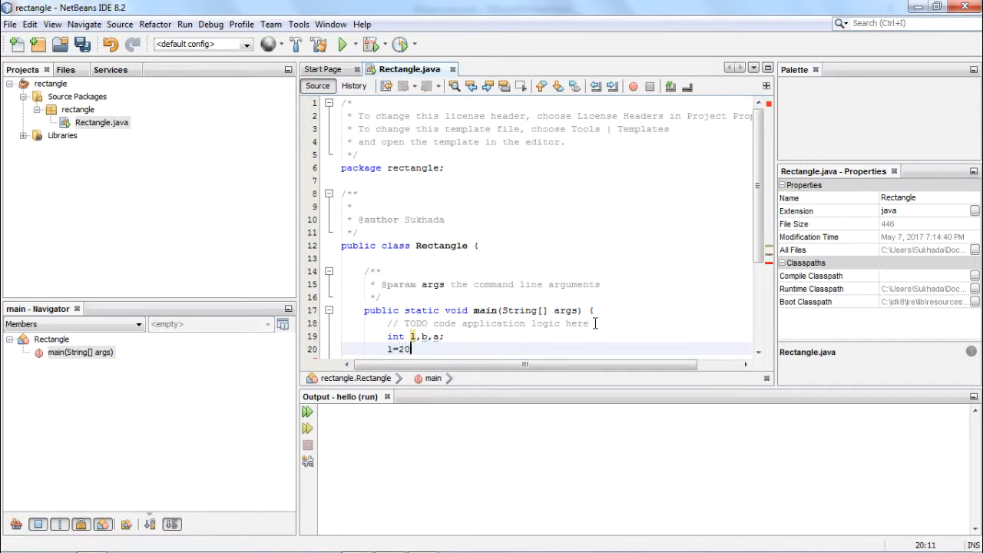
text(b)
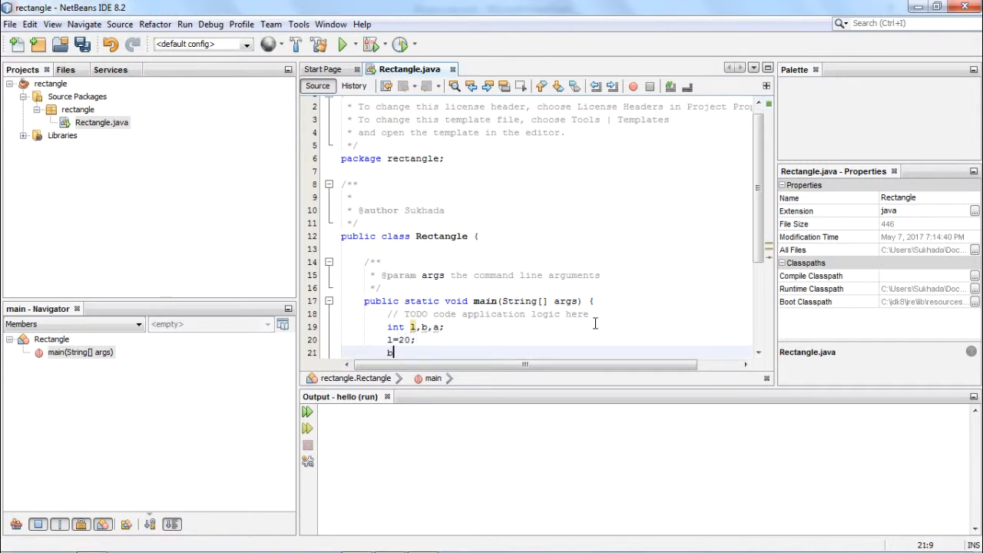
text(=10;)
text(a=)
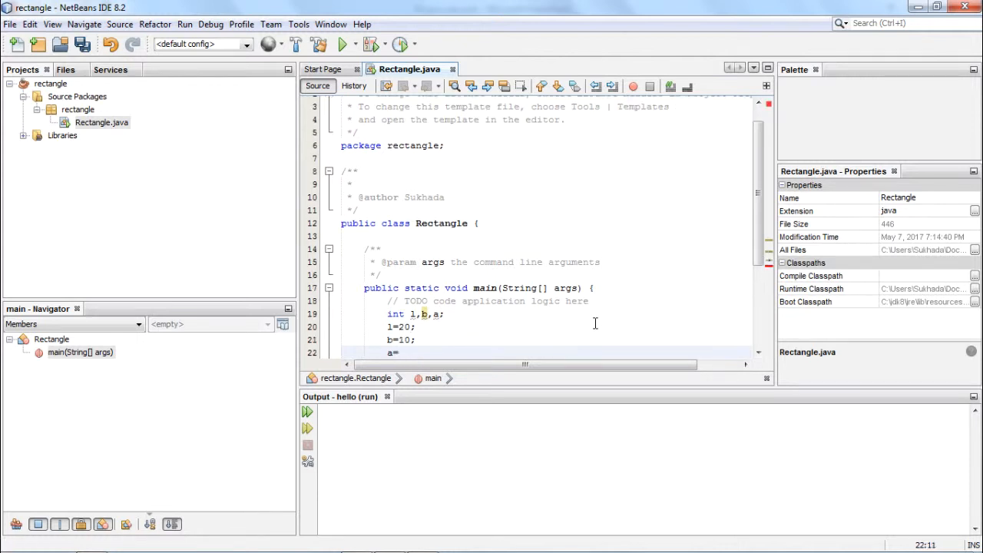
text(1)
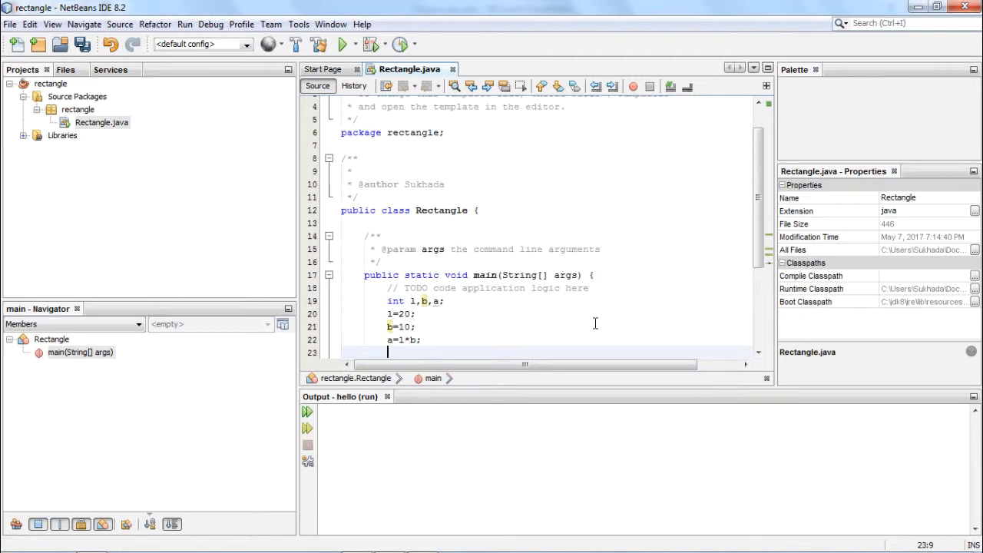
- Print the result with System.out.println("area="+a);
text(Syst)
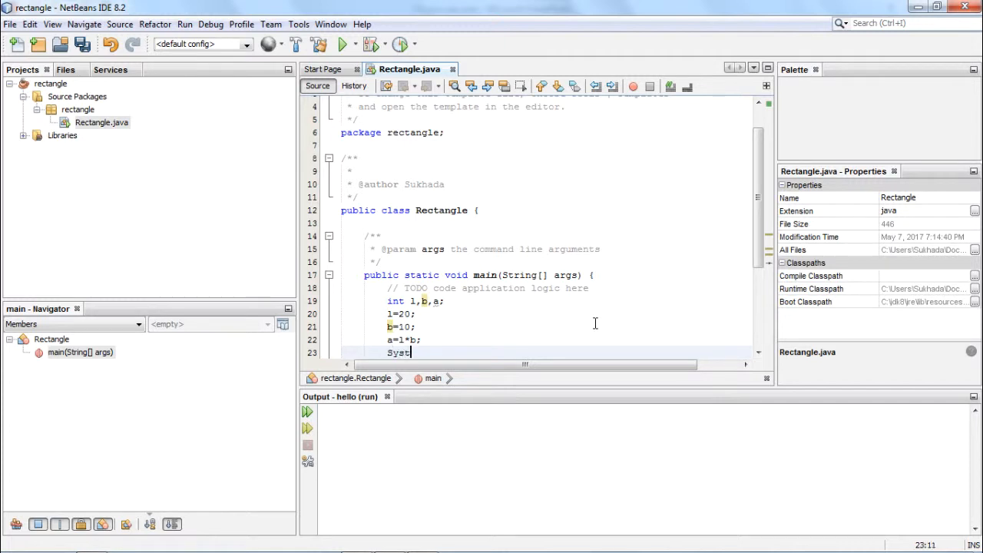
text(em.ou)
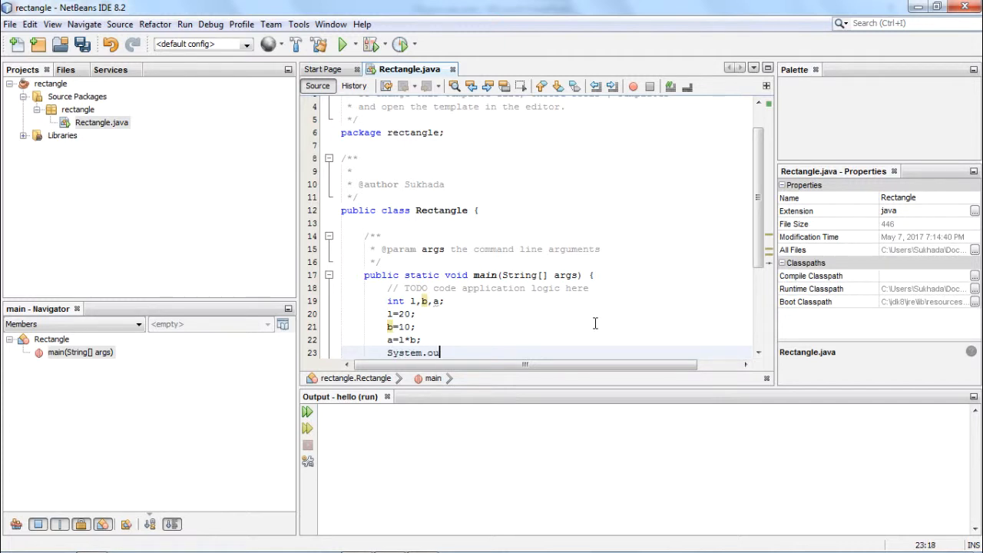
text(t.print)
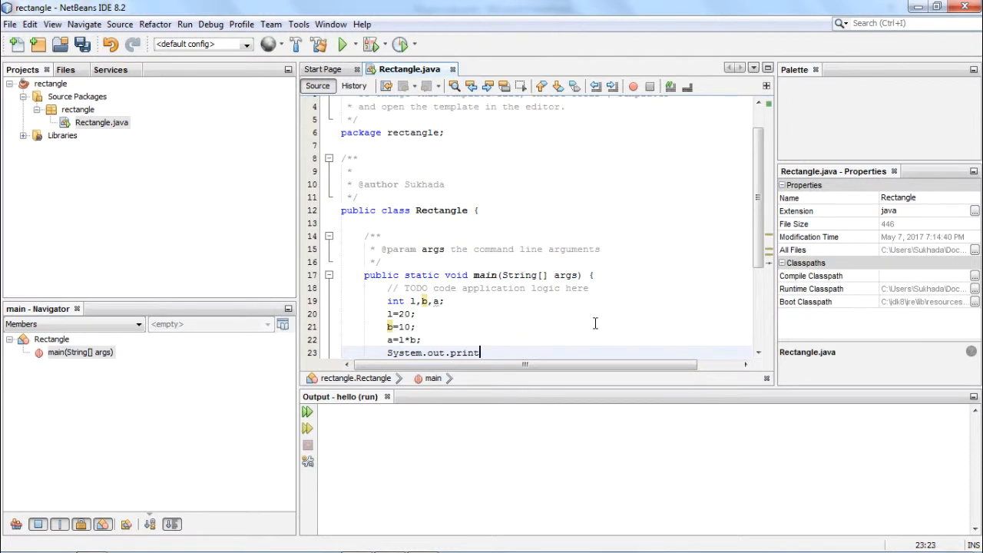
text(ln(""))
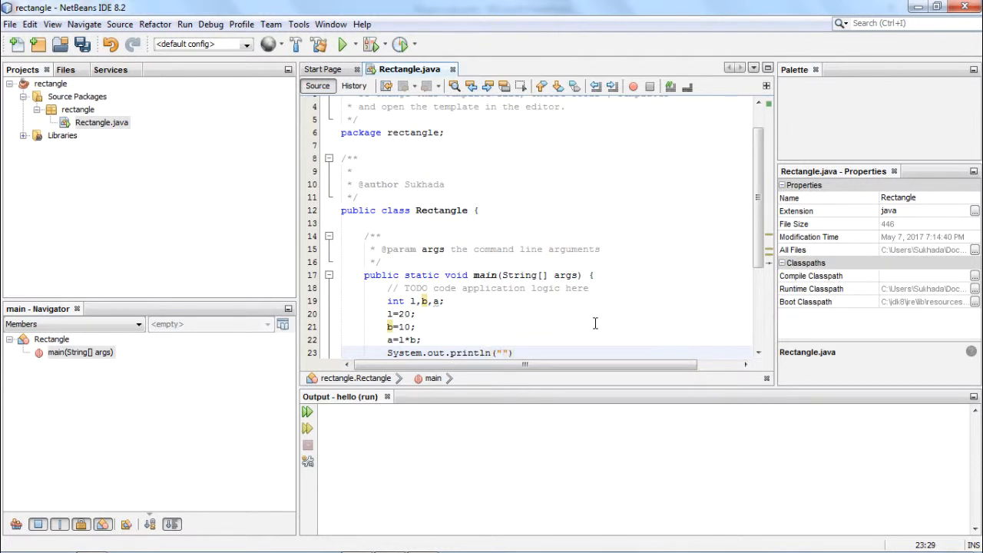
text(area=)
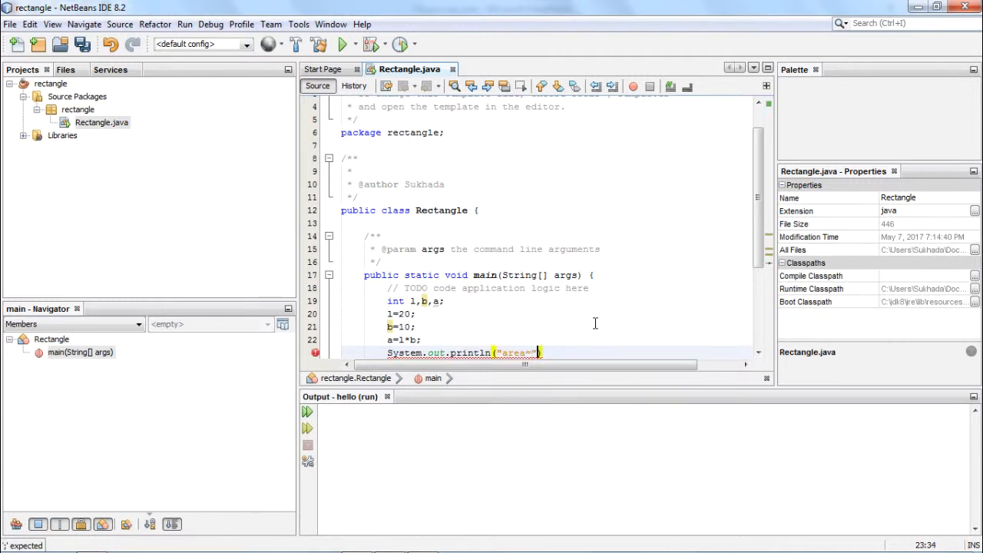
text(+a)
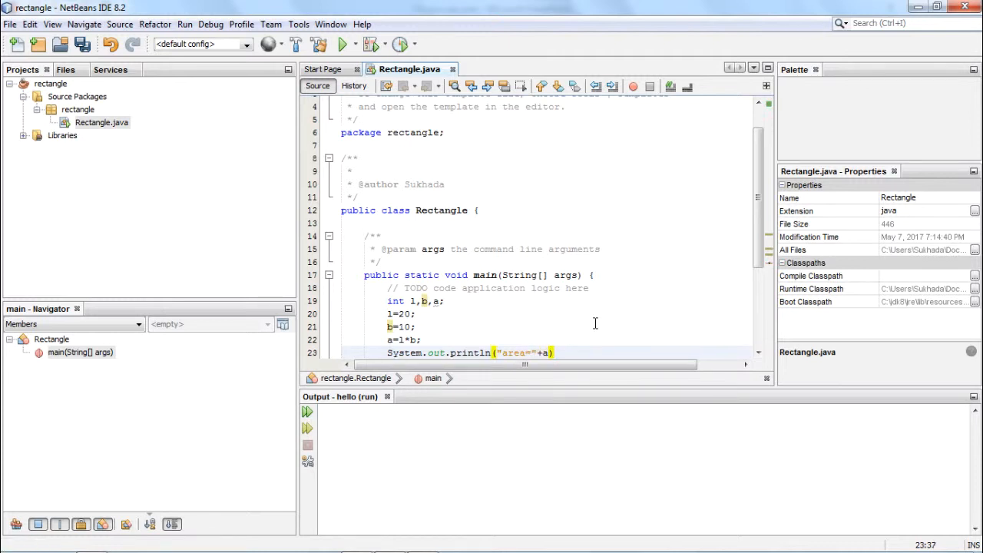
text(;)
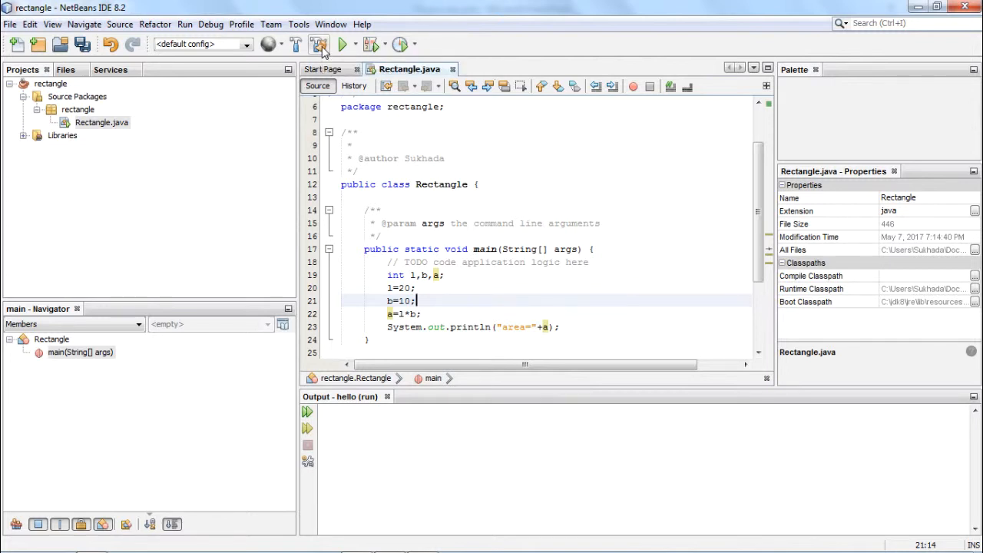
- Clean and build the rectangle project into rectangle.jar with BUILD SUCCESSFUL
click(320, 43)
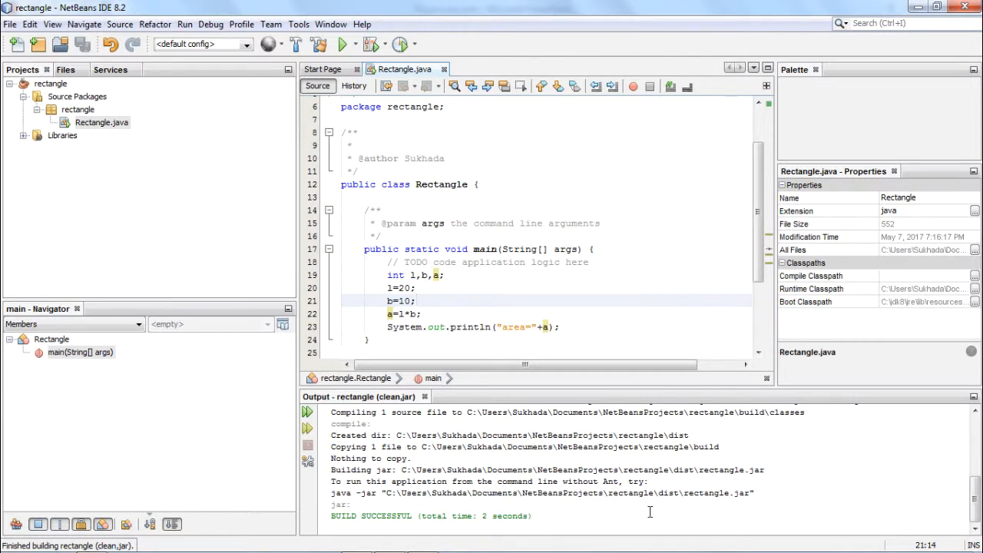
mouse_move(709, 507)
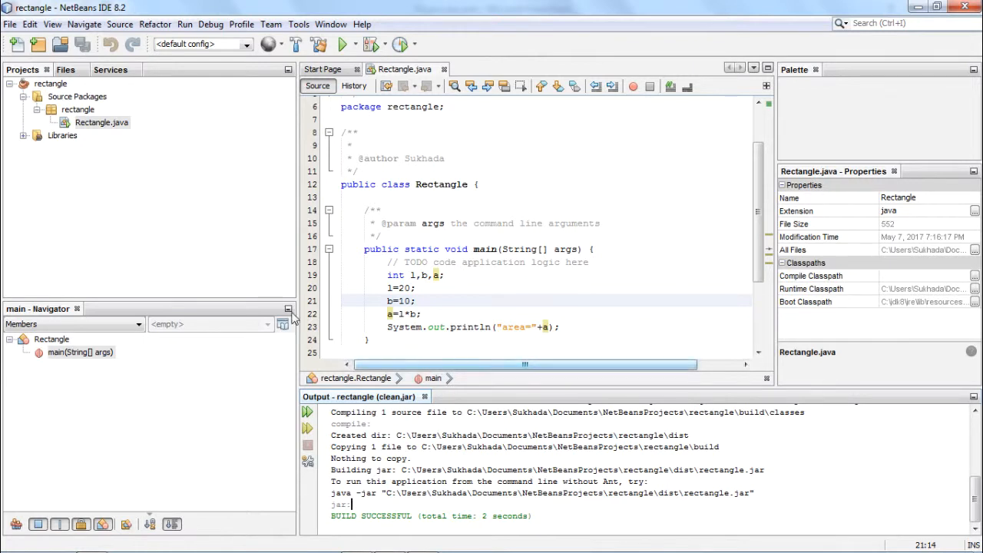
- Show rectangle.jar under dist in the Files view, then run the project to print area=200
click(65, 69)
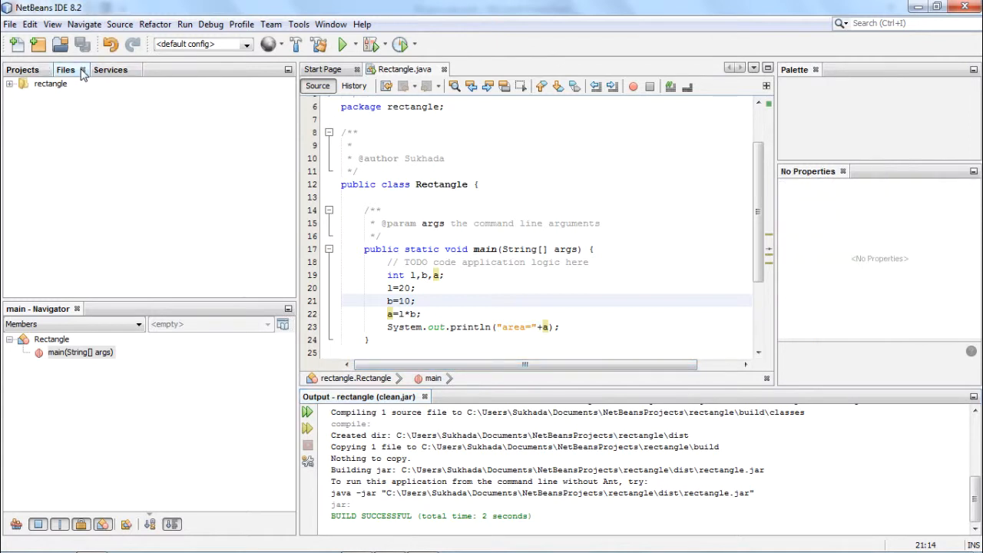
click(11, 83)
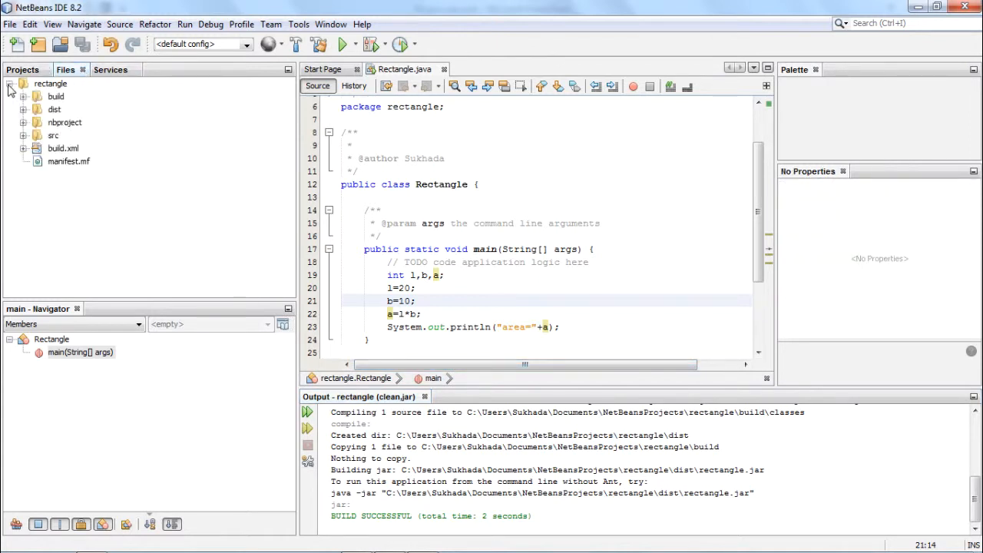
click(25, 109)
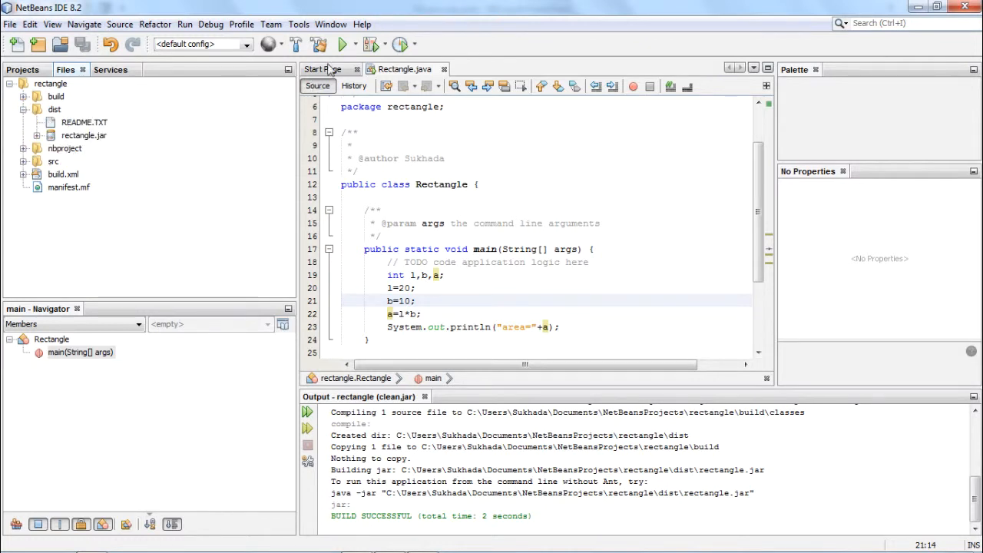
click(342, 43)
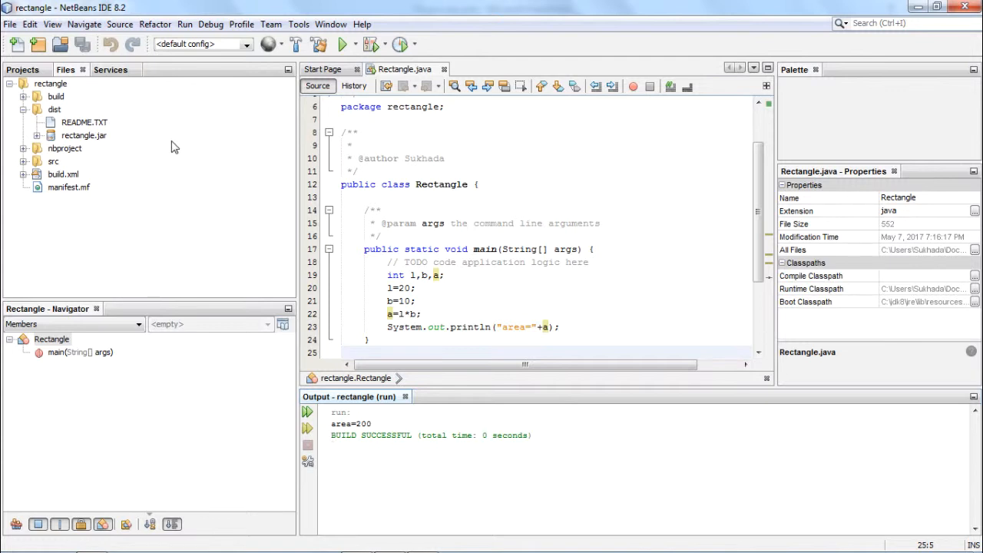
- In the project's Run properties, set the Arguments to 30 20 and confirm
click(22, 69)
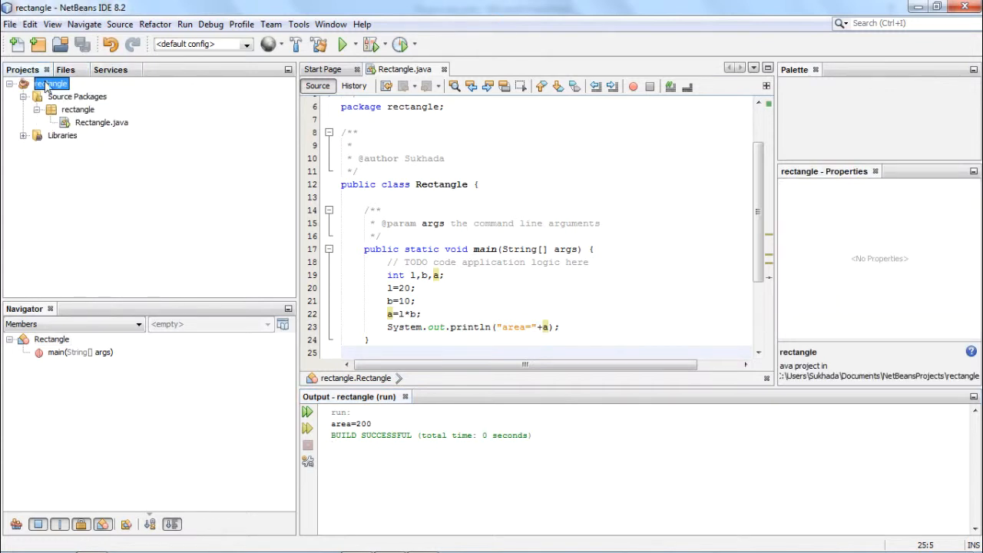
click(9, 25)
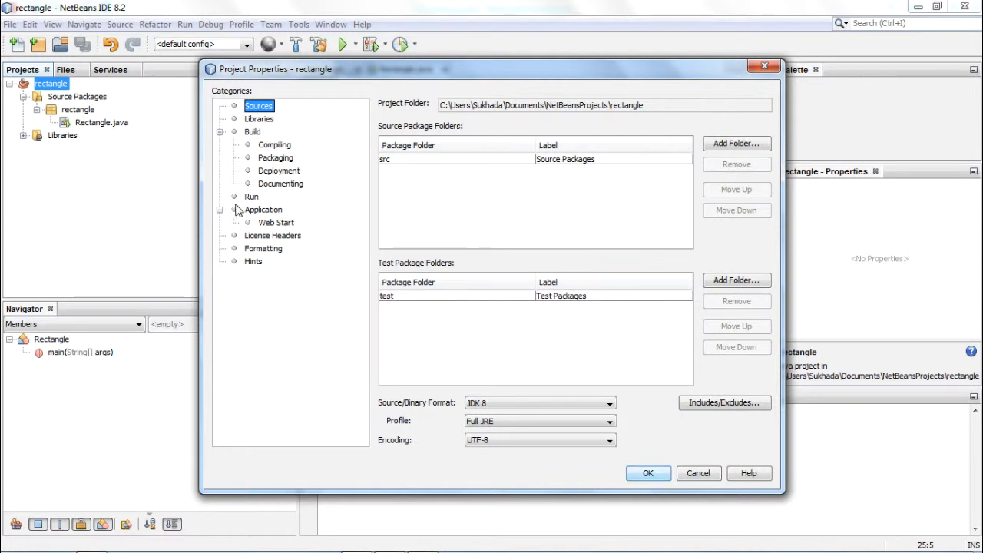
click(252, 197)
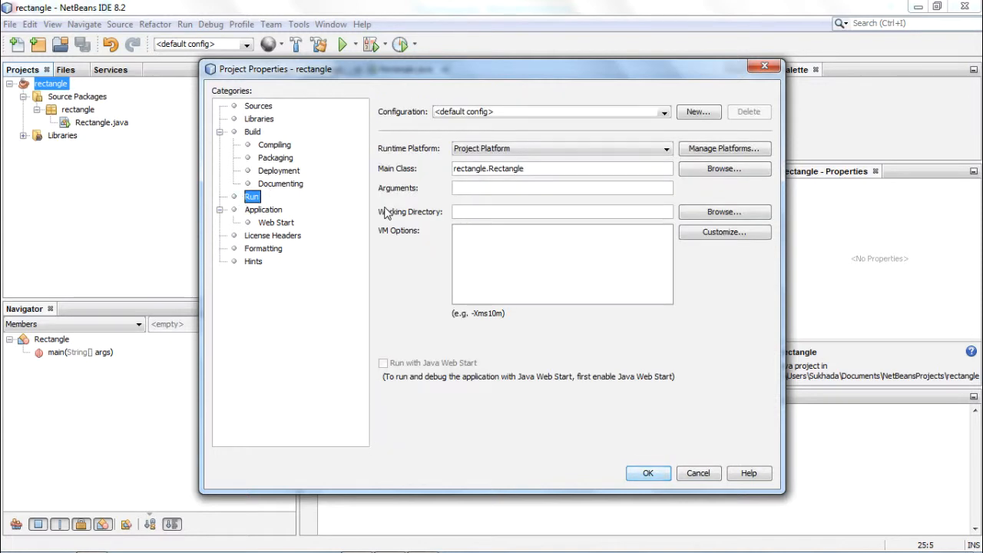
click(562, 187)
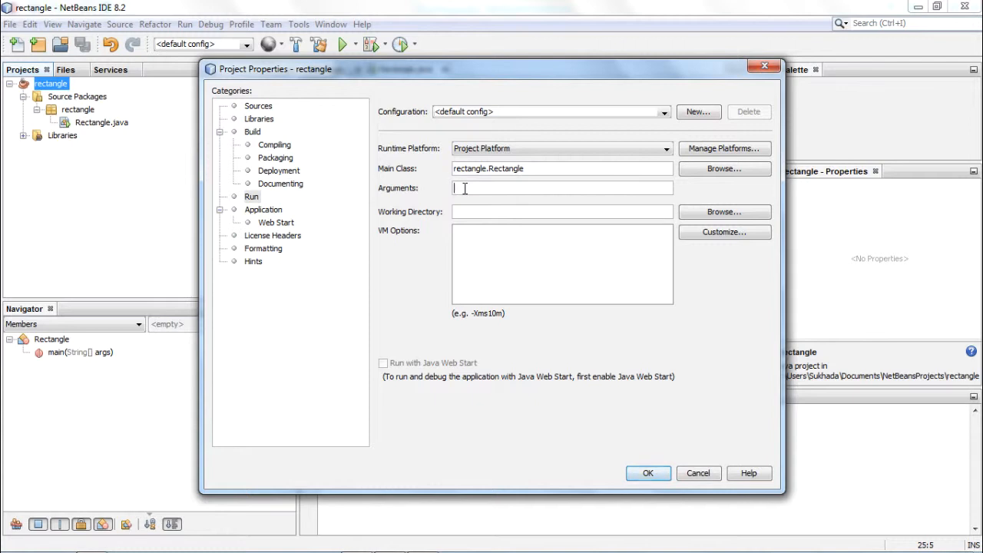
text(30)
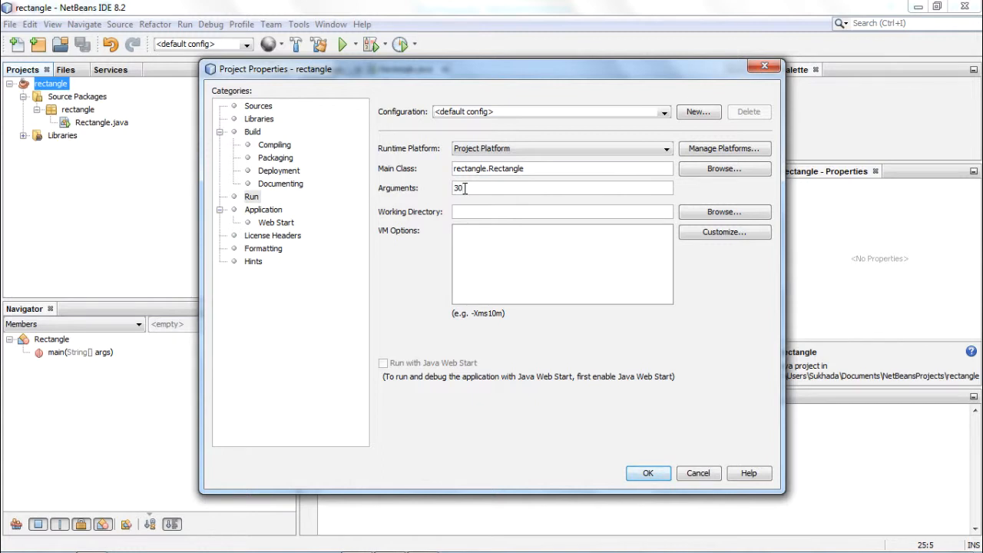
text(20)
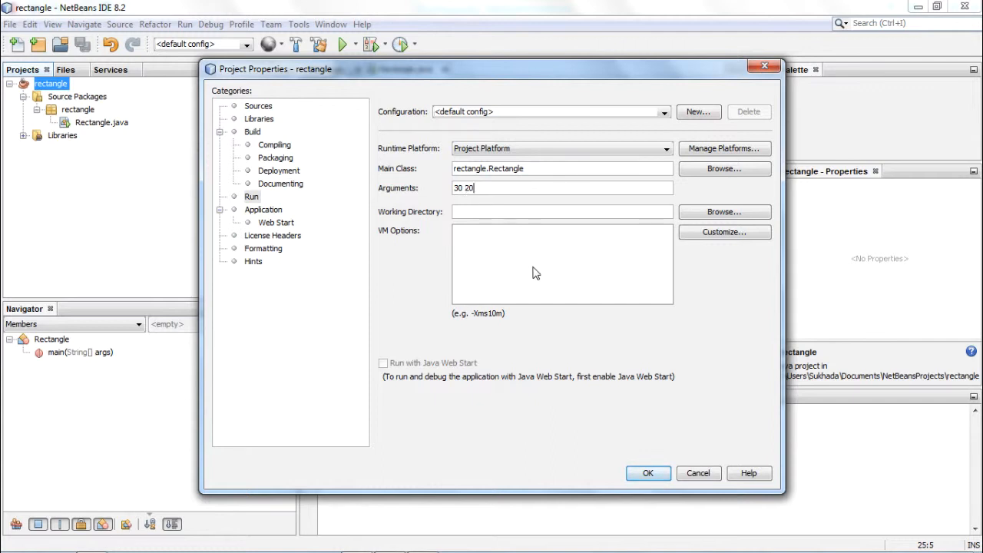
mouse_move(608, 366)
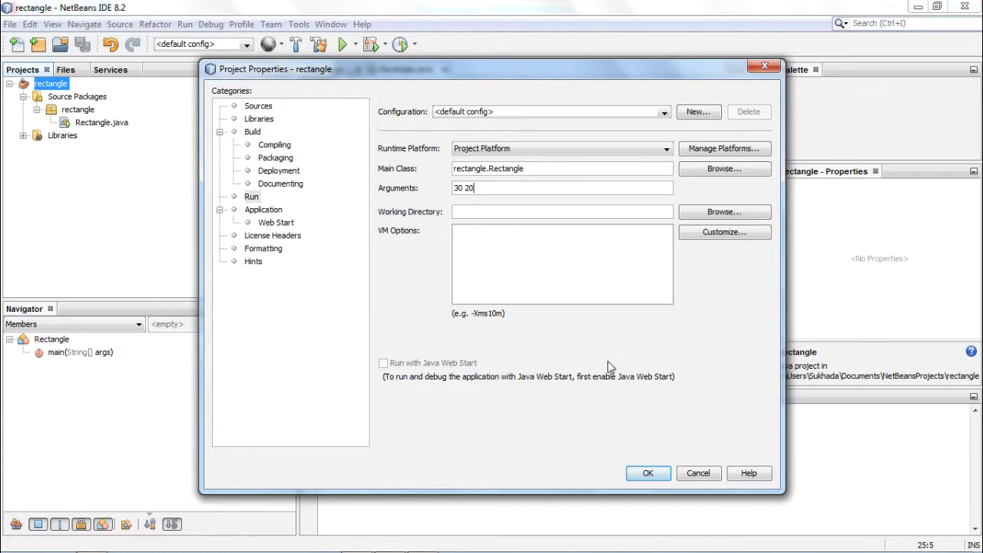
click(648, 473)
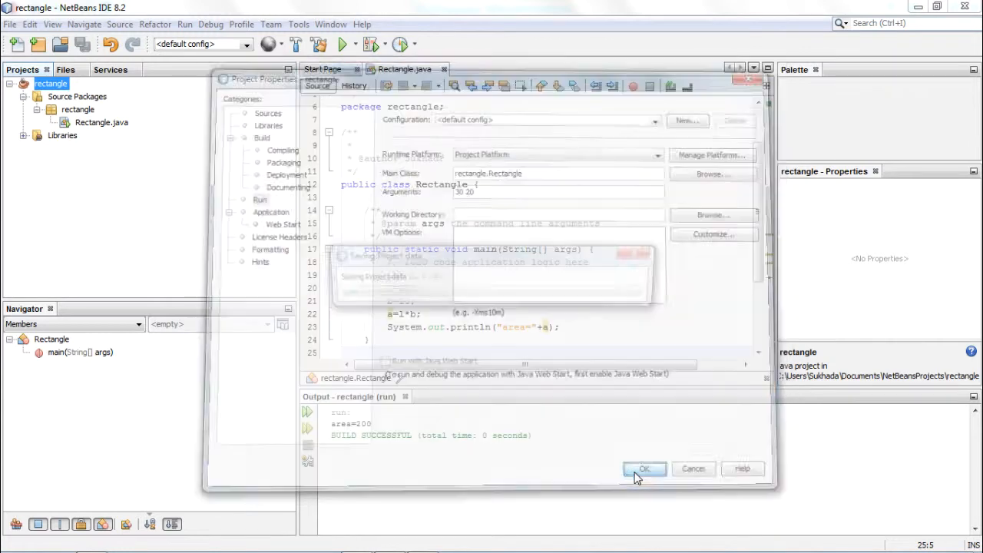
click(643, 468)
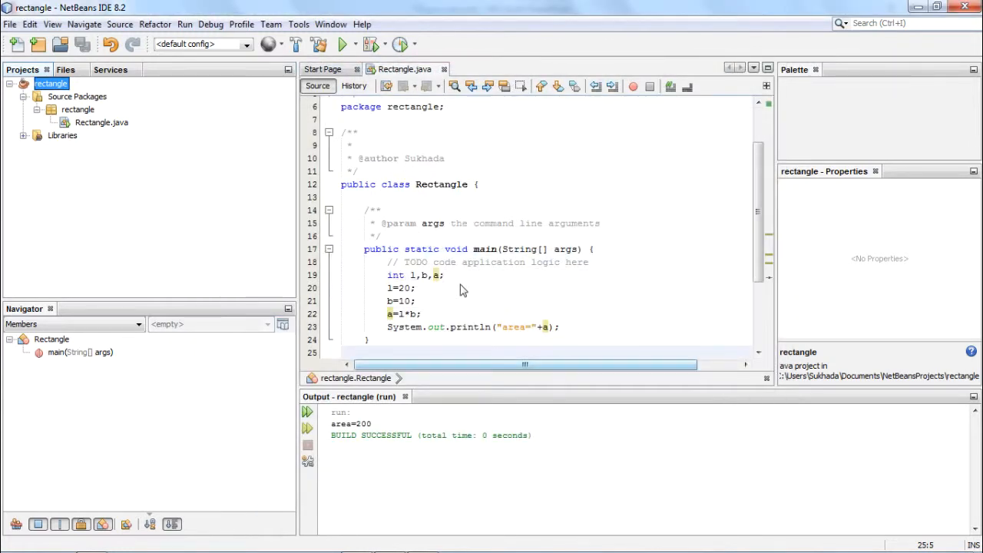
- Replace the hard-coded length with l=Integer.parseInt(args[0]);
click(414, 287)
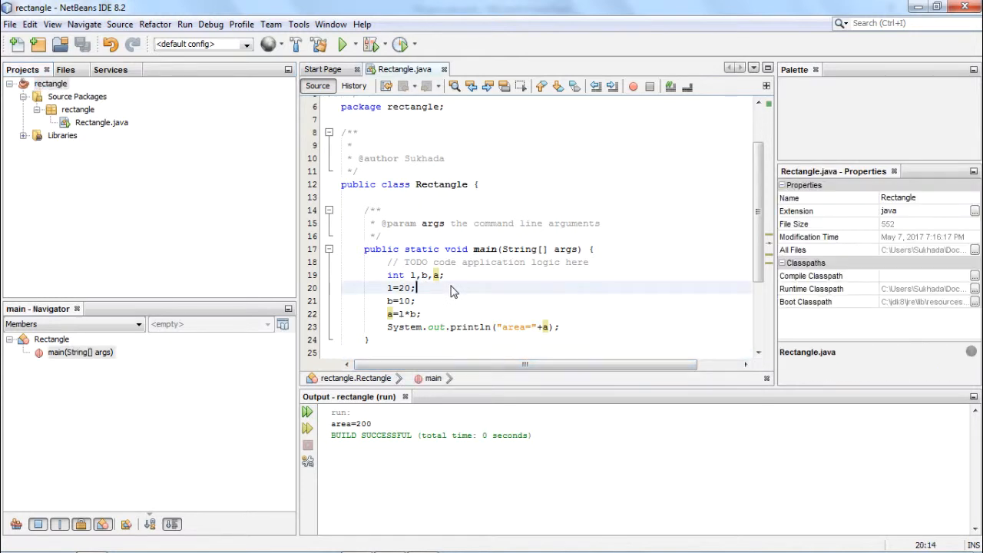
key(Backspace)
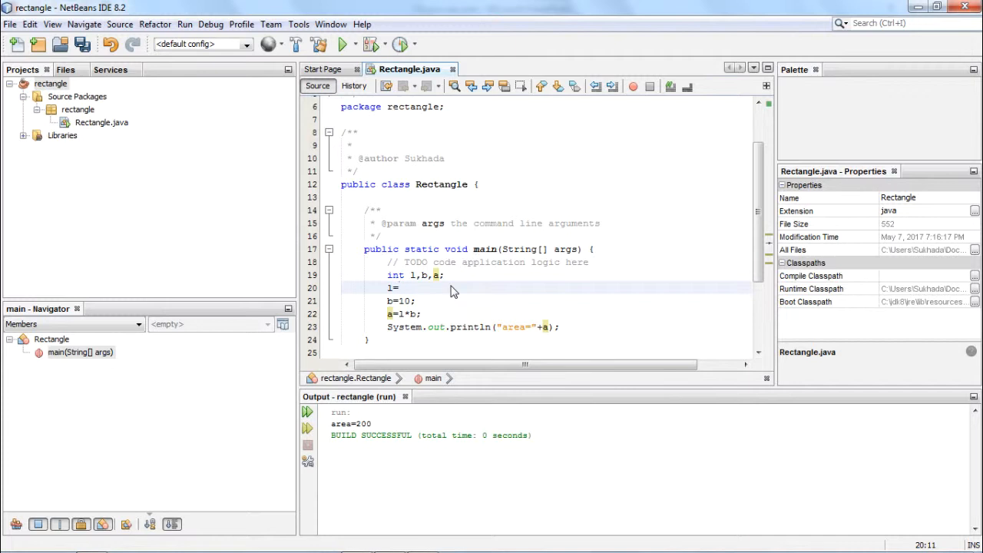
text(Interger)
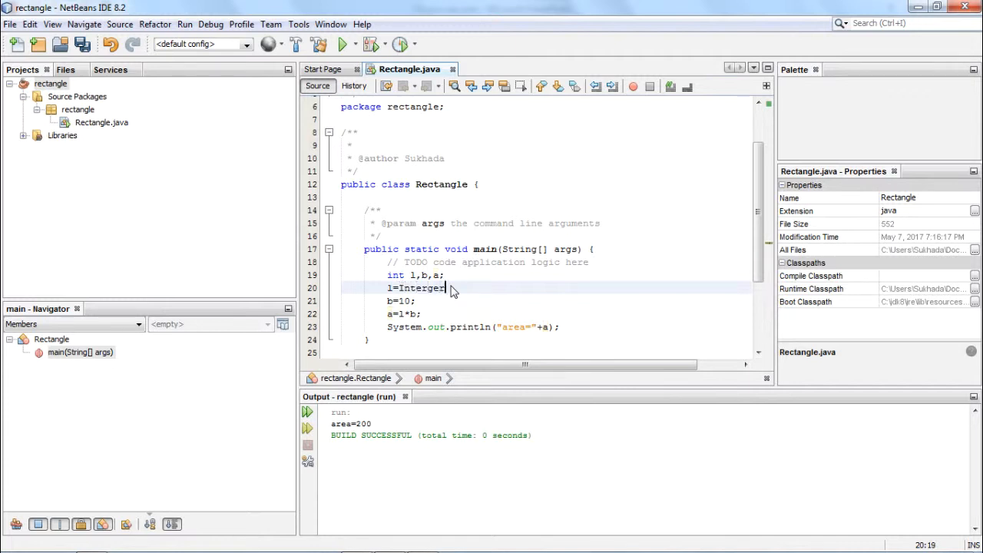
text(.parse)
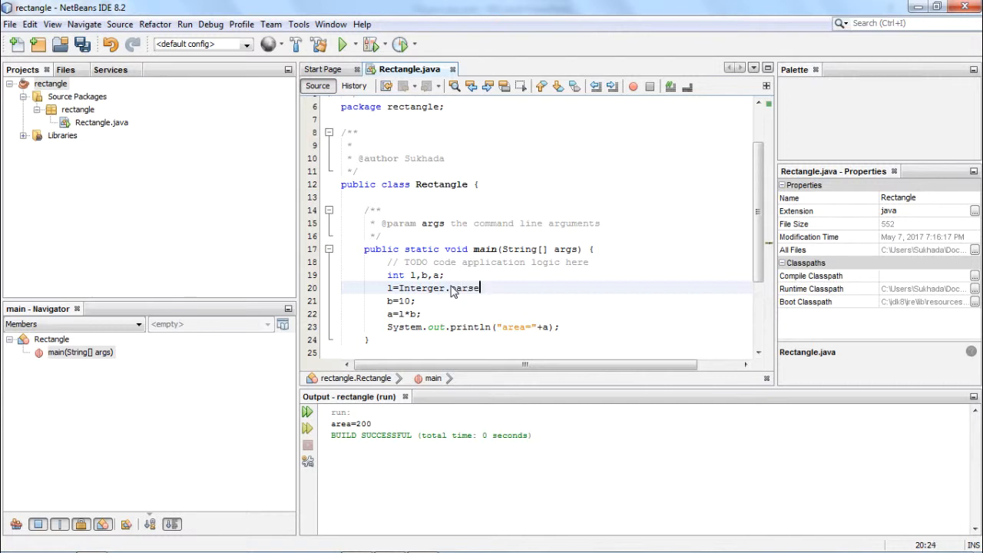
text(Int ())
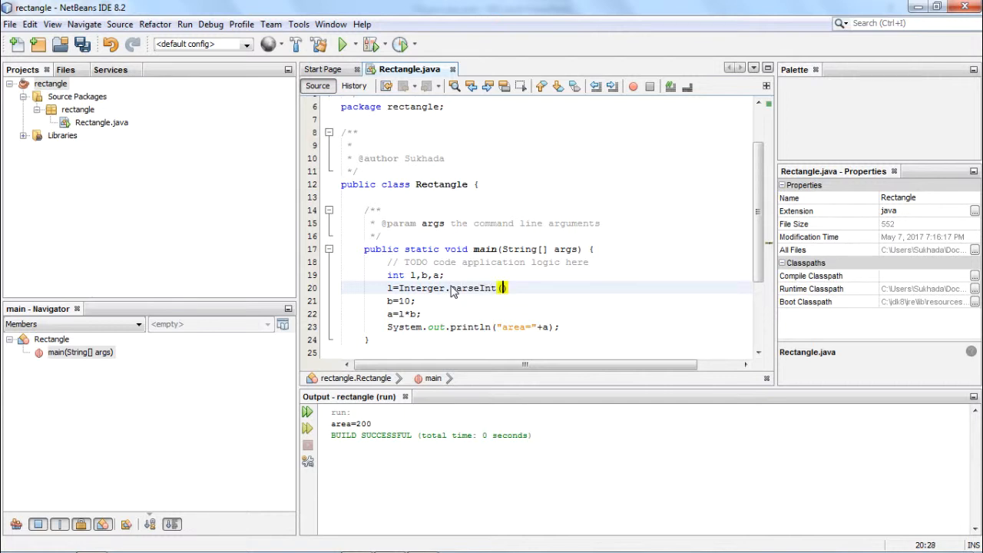
text(ar)
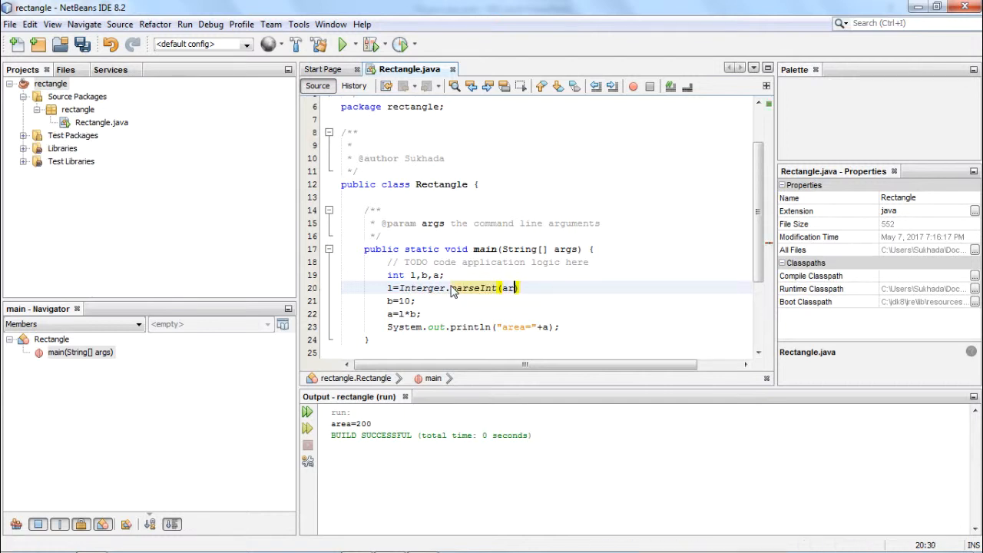
text(args[0]);)
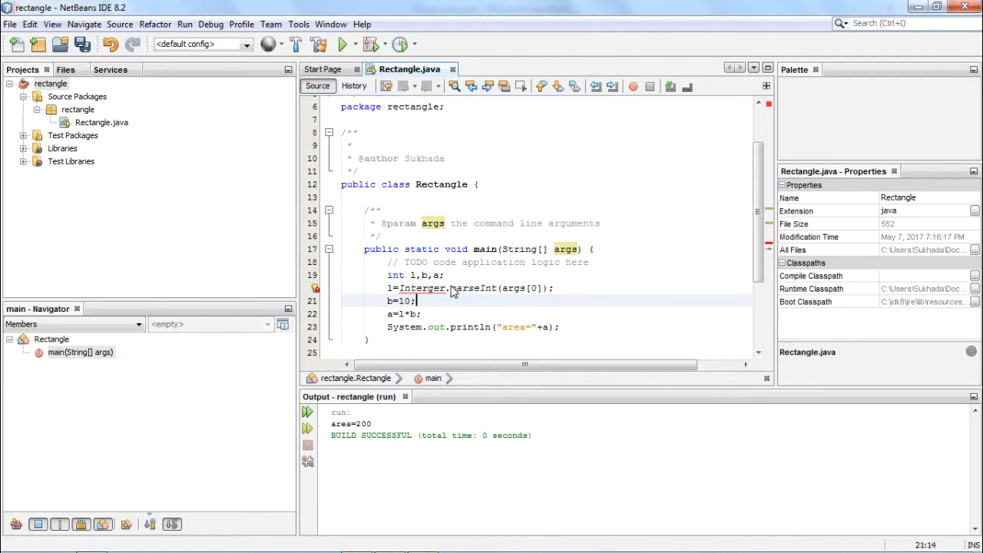
- Replace the hard-coded breadth with b=Integer.parseInt(args[1]); and save the file
key(BackSpace)
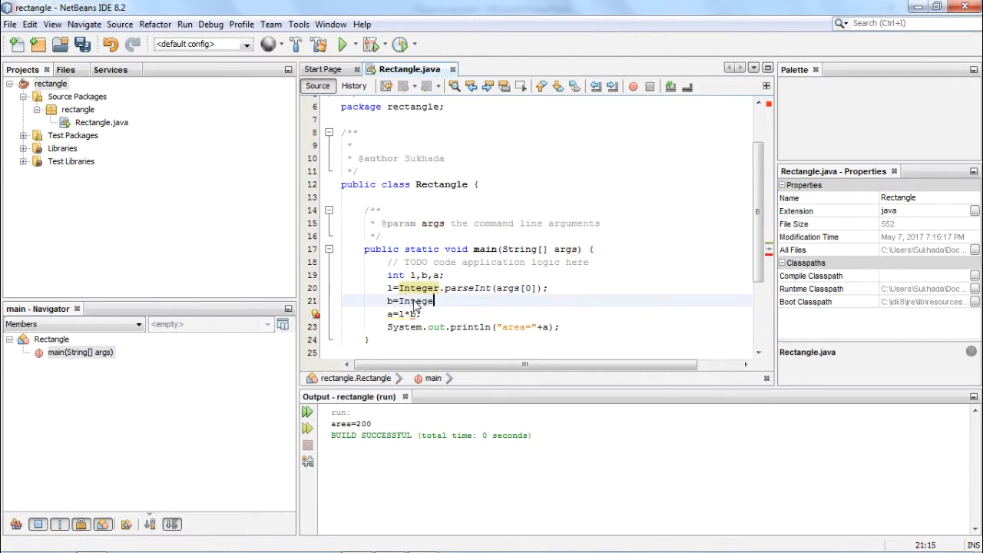
text(.pa)
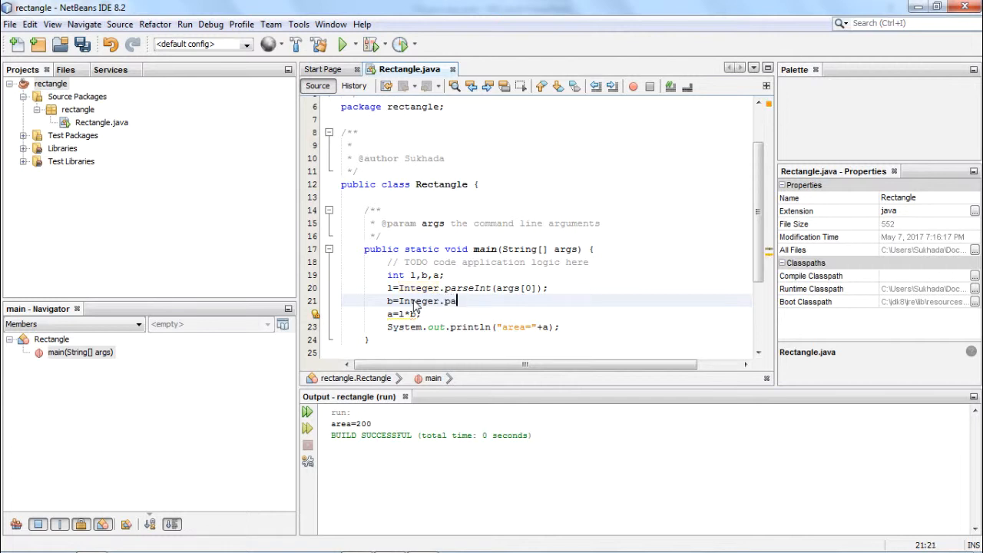
text(rseInt(args)
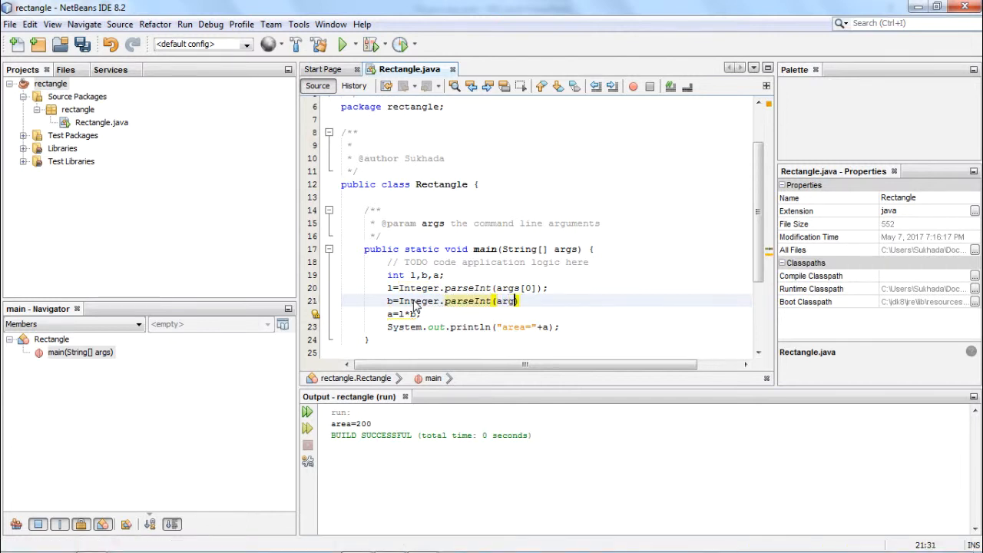
text(1])
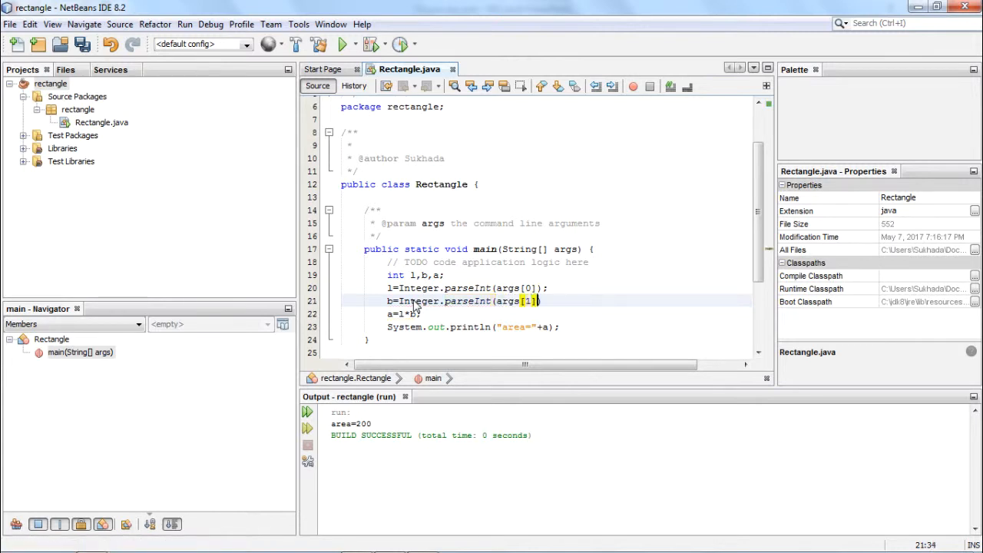
text(;)
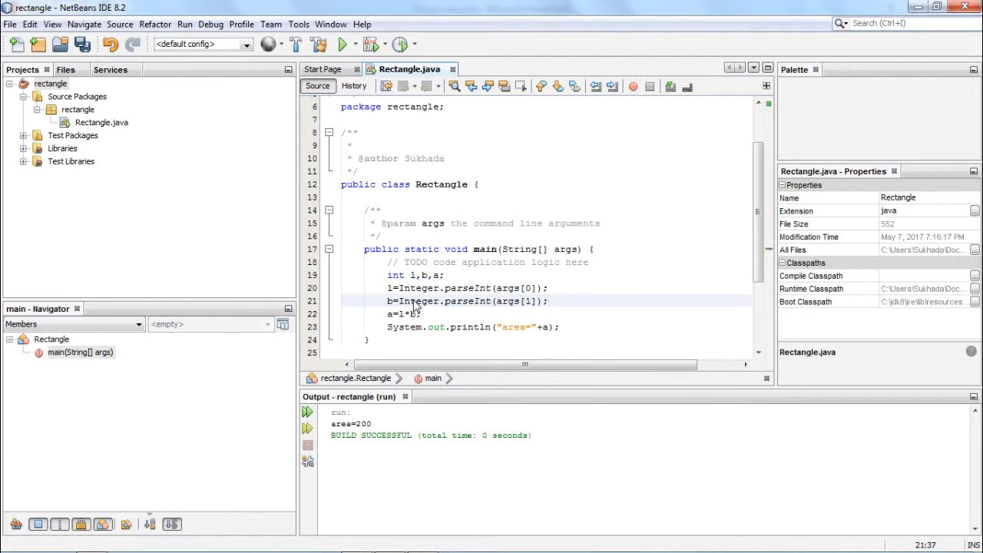
click(547, 300)
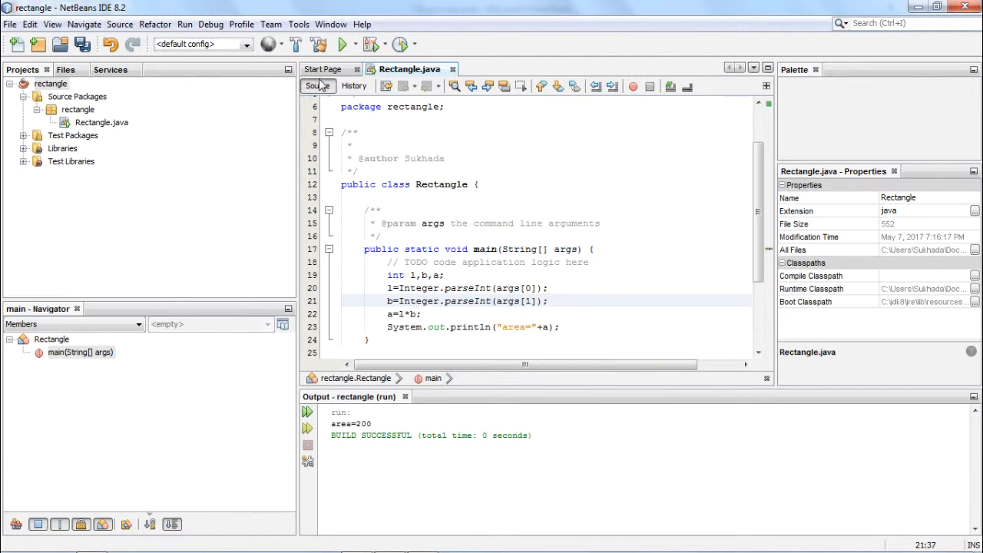
- Save all and clean-build the project into a fresh rectangle.jar, then start a run
click(318, 43)
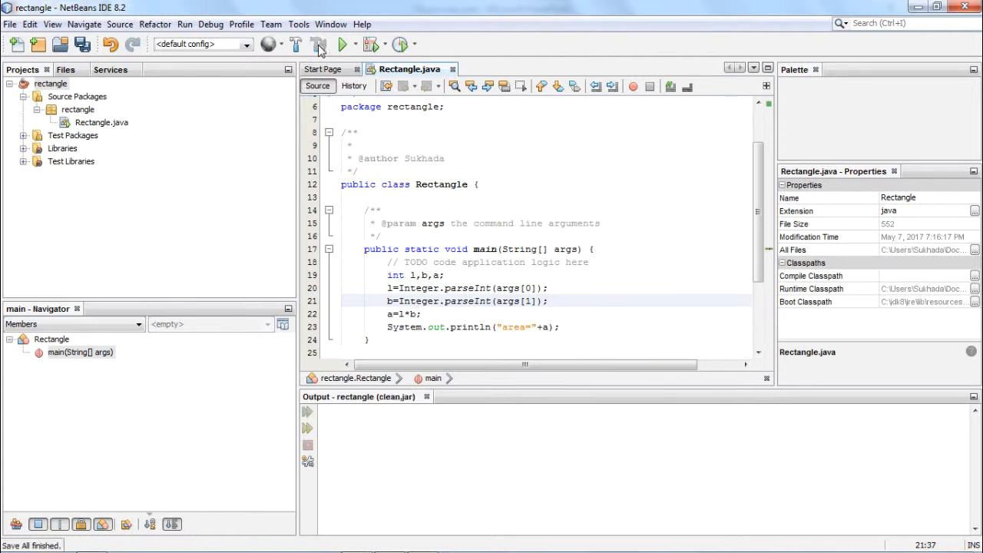
click(295, 43)
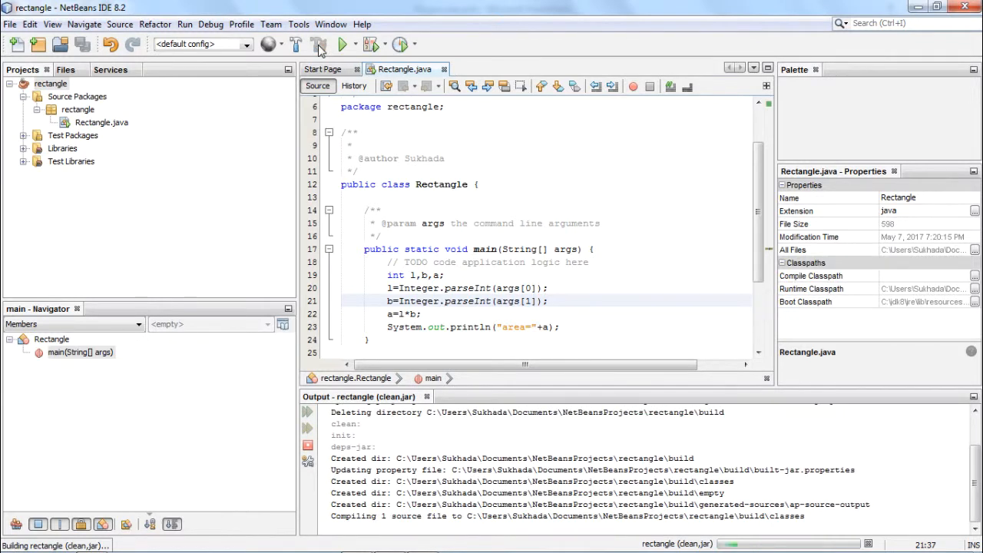
click(319, 43)
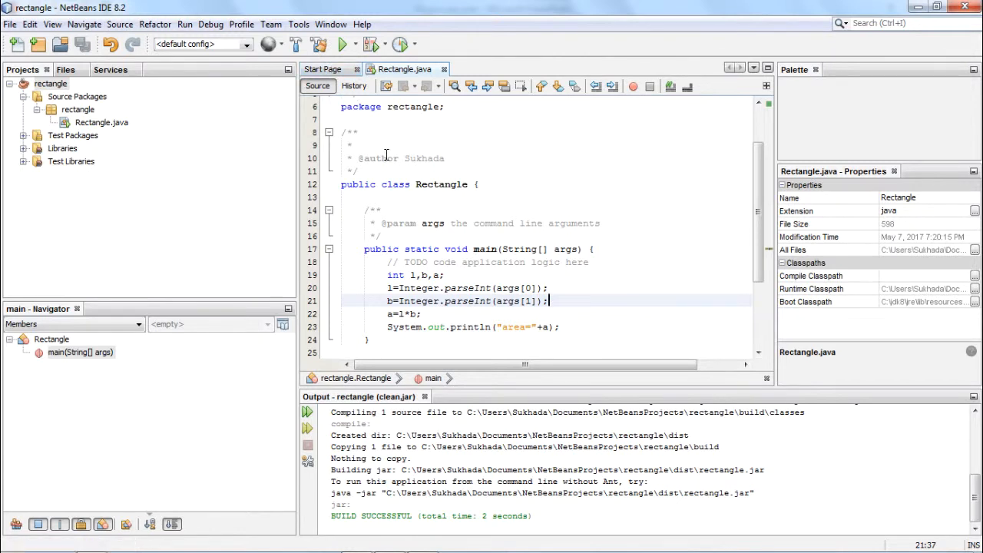
mouse_move(396, 166)
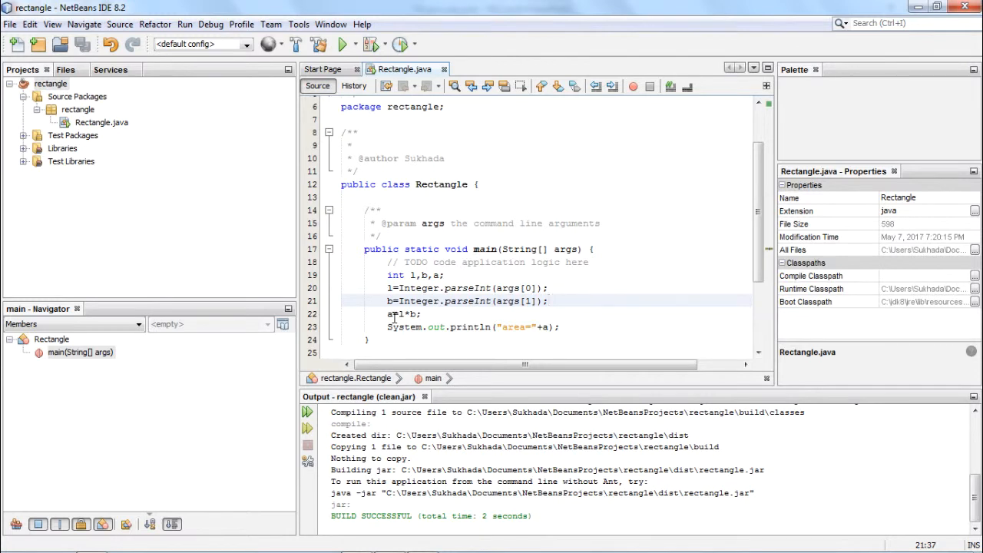
click(341, 43)
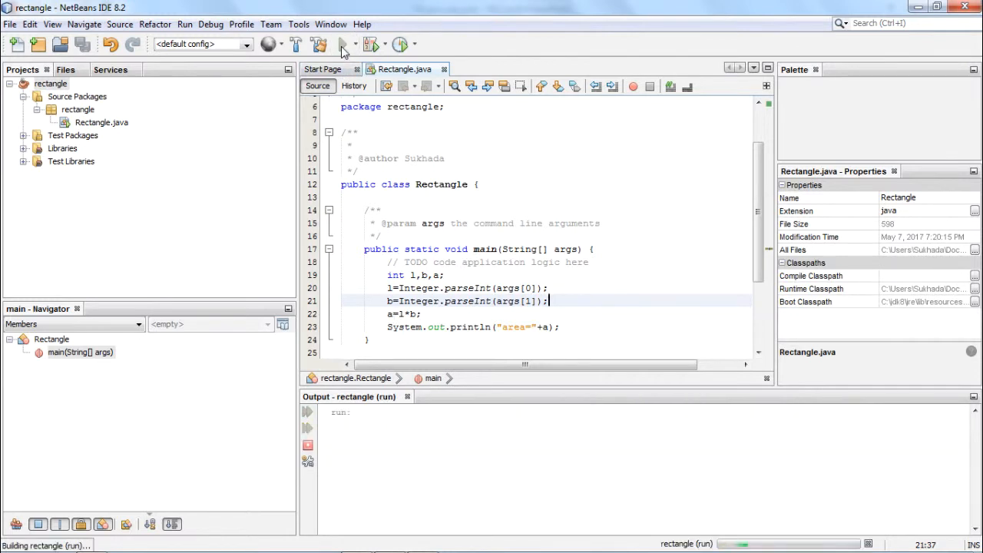
- Run the rectangle project with arguments 30 20 so the output shows area=600
click(341, 43)
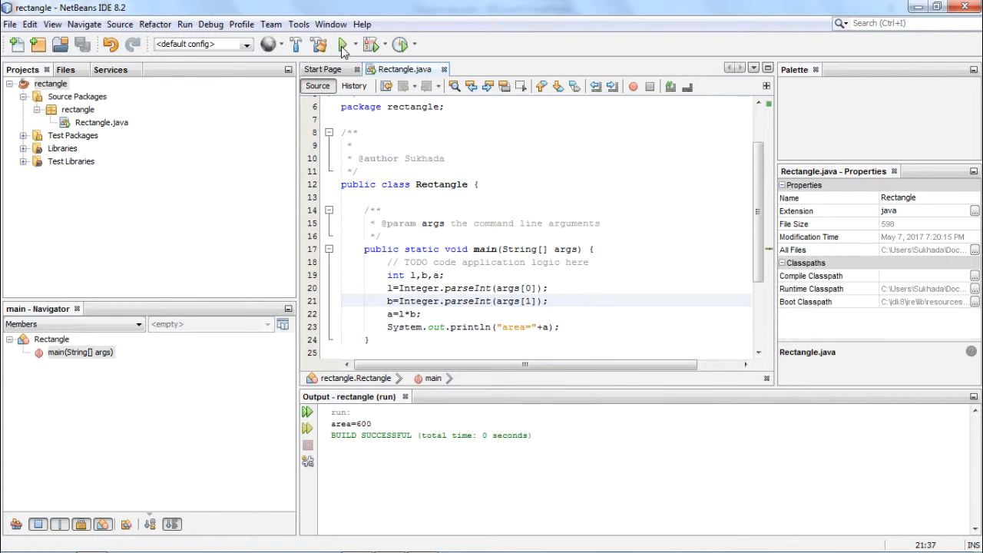
click(549, 300)
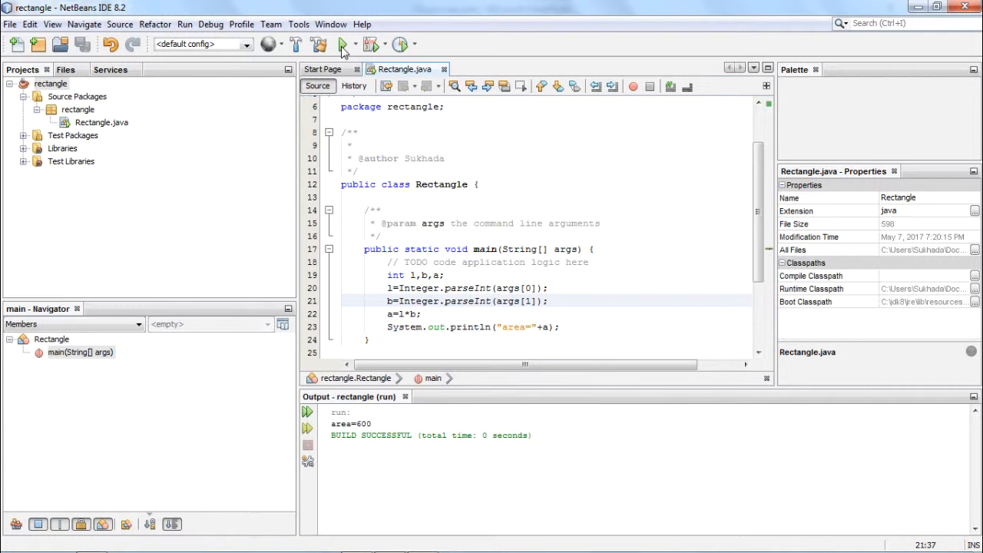
click(547, 299)
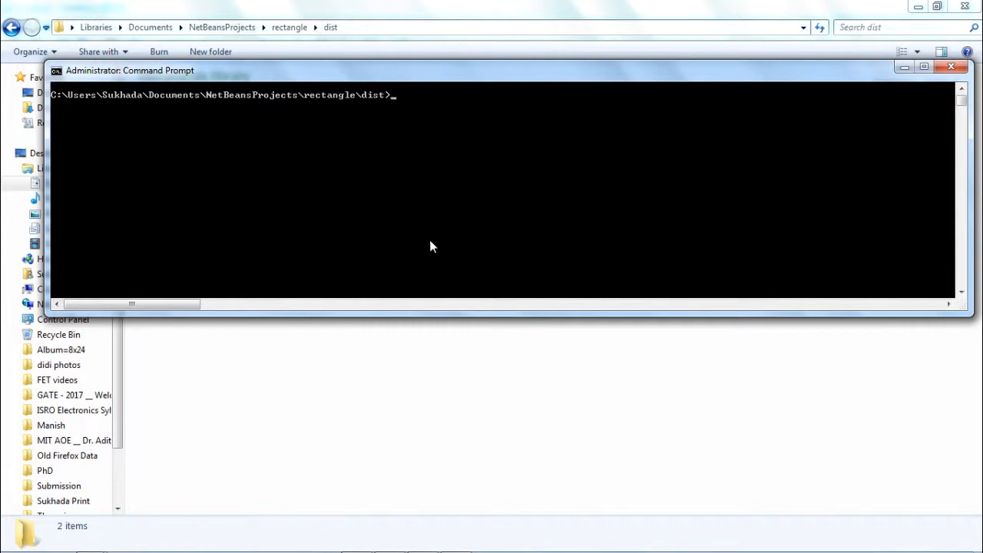
mouse_move(421, 191)
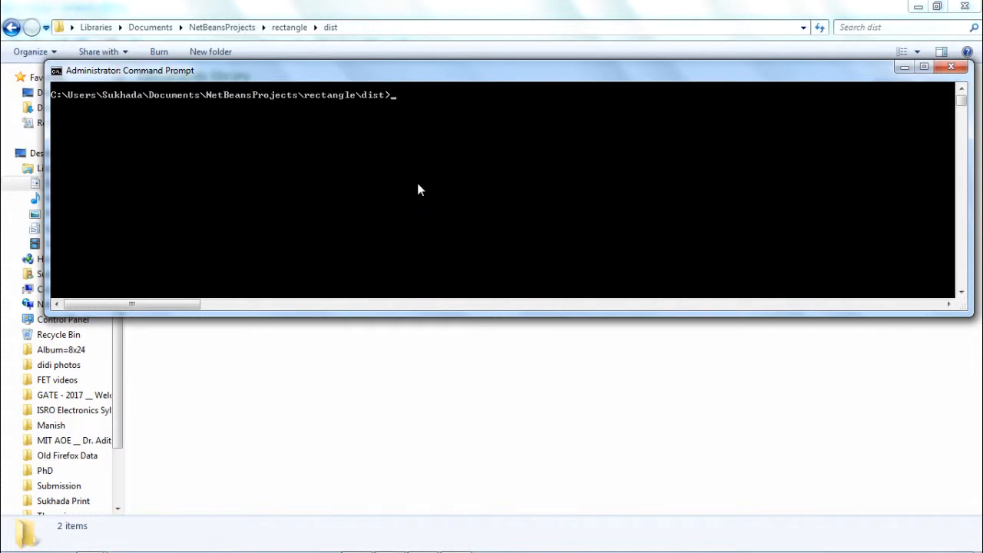
mouse_move(361, 140)
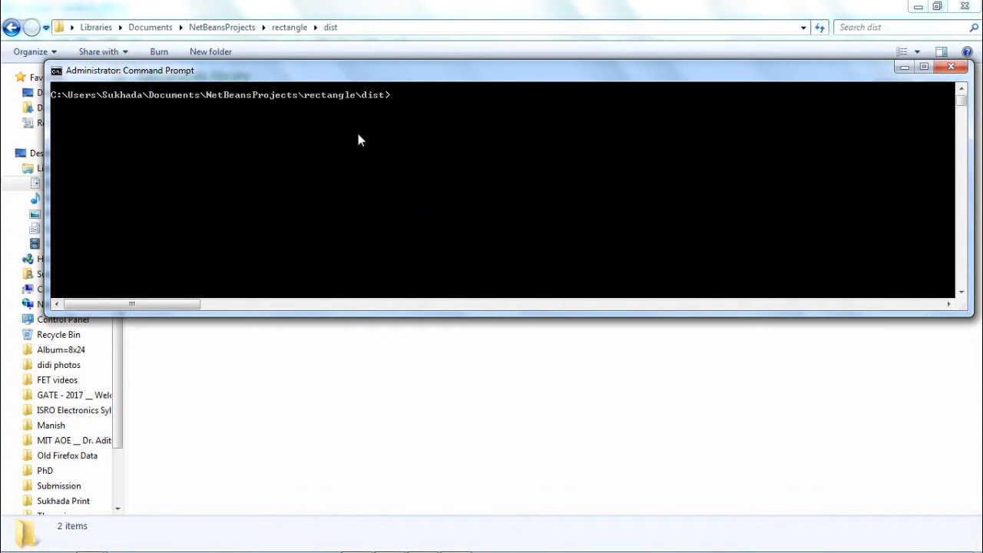
mouse_move(372, 117)
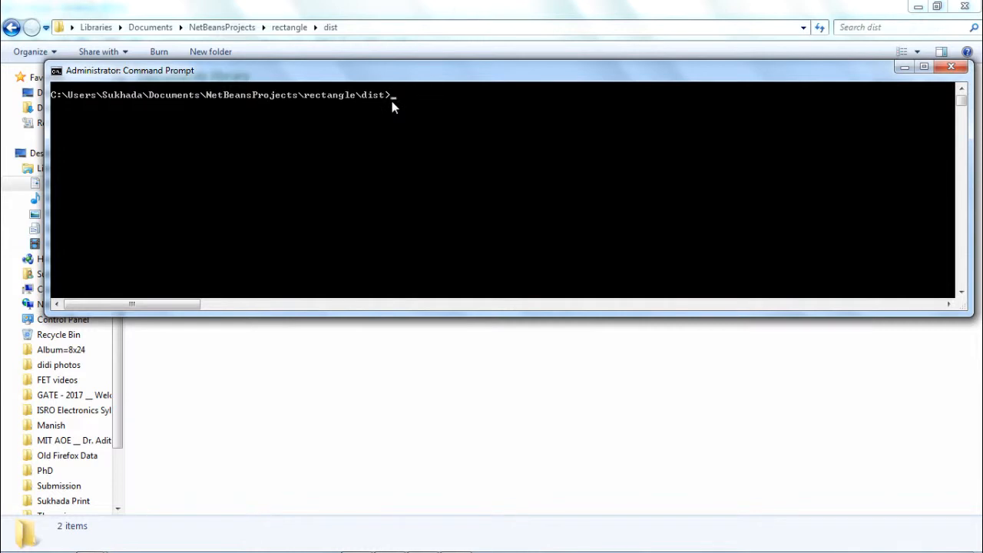
- Enter the command java -jar rectangle.jar 11 22 at the dist folder prompt
text(java -jar rectangle.jar 11 22)
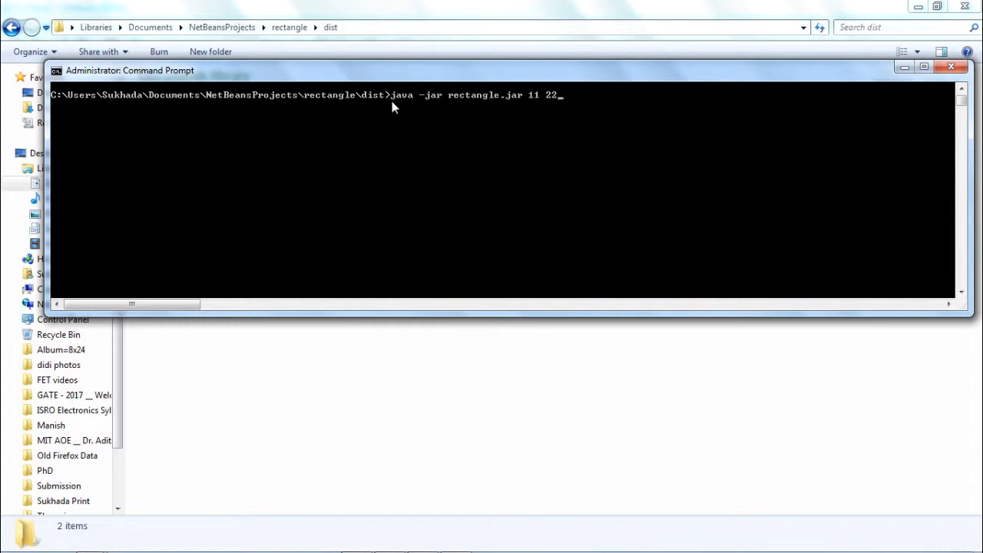